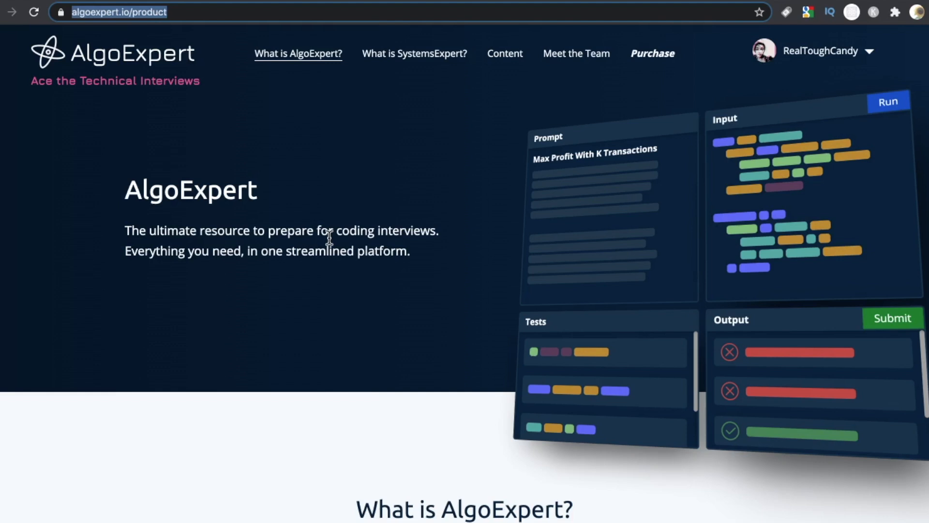
pyautogui.moveTo(437, 62)
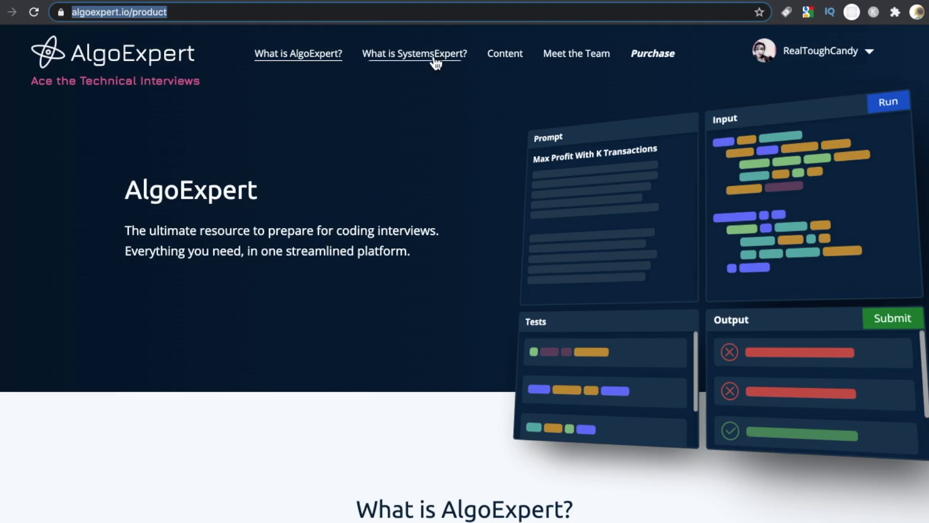
# Go to the SystemsExpert product page and read its feature overview
pyautogui.click(437, 54)
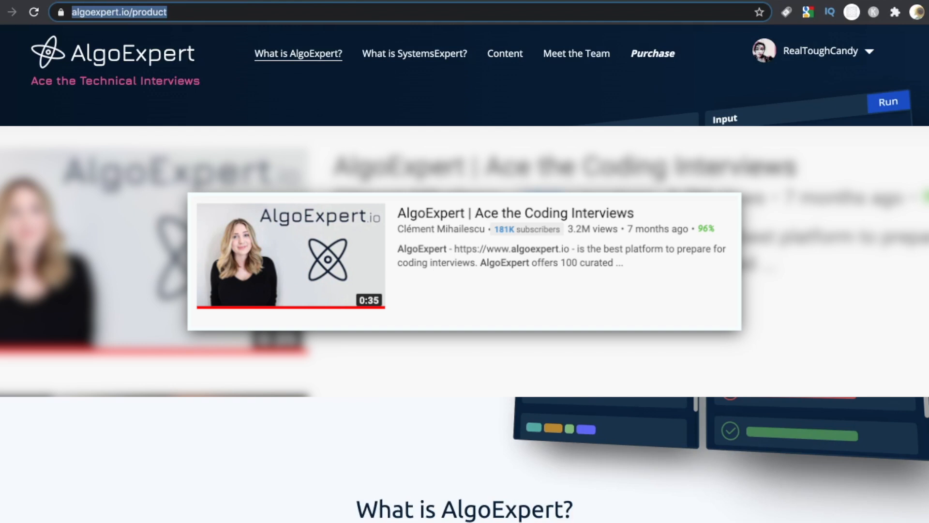
pyautogui.click(415, 53)
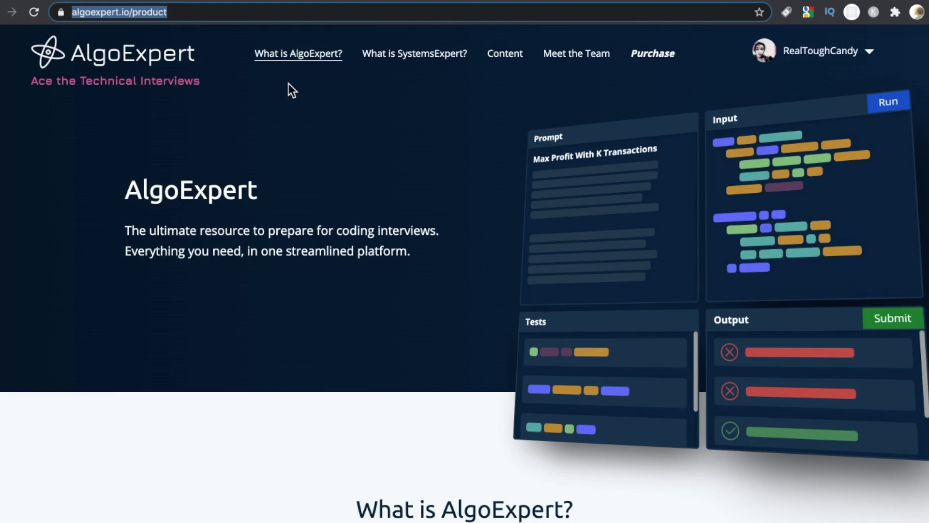
pyautogui.moveTo(219, 211)
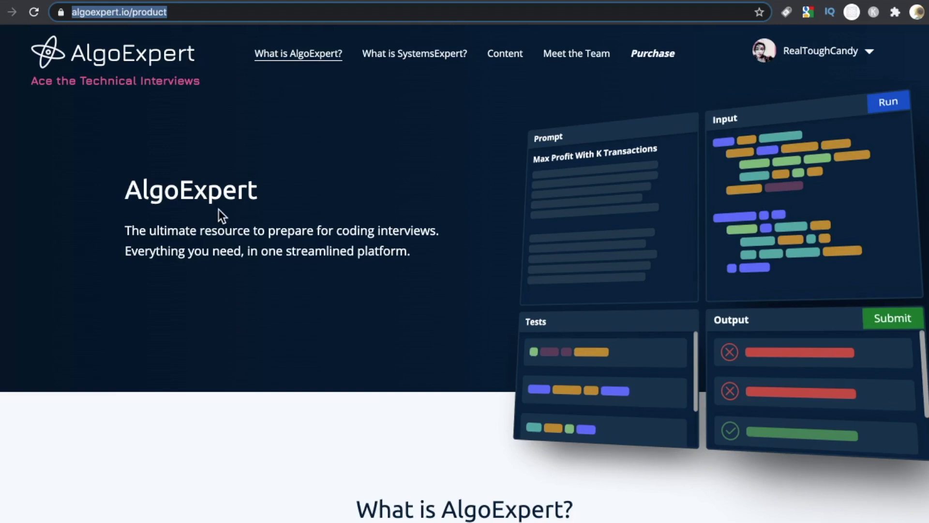
pyautogui.click(414, 53)
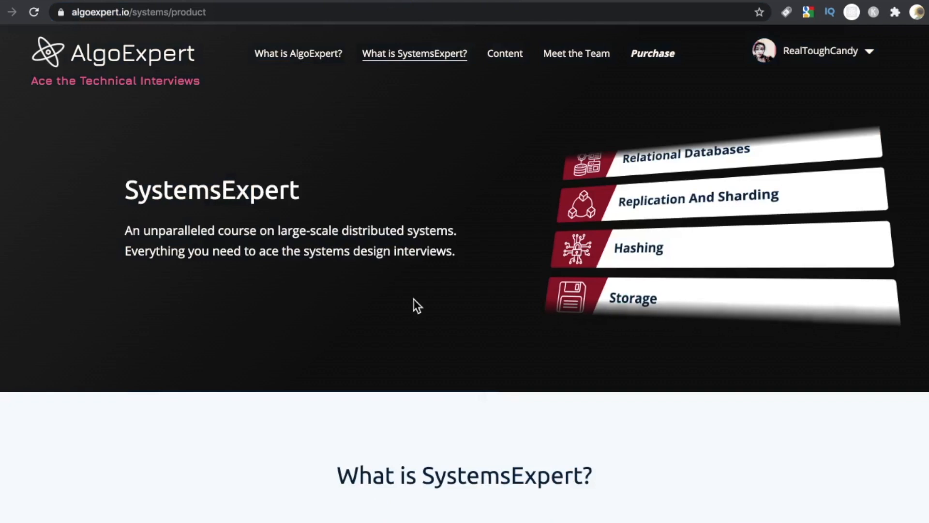
pyautogui.scroll(-3)
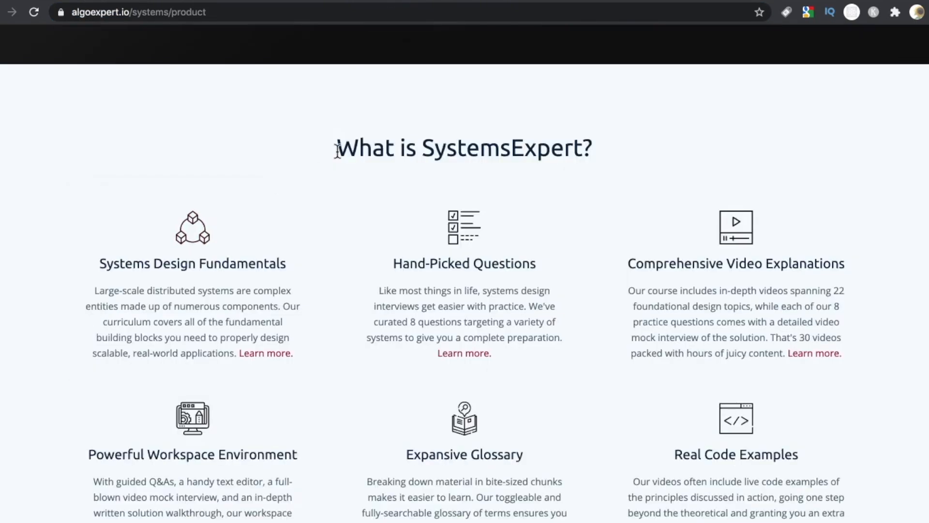
pyautogui.scroll(-3)
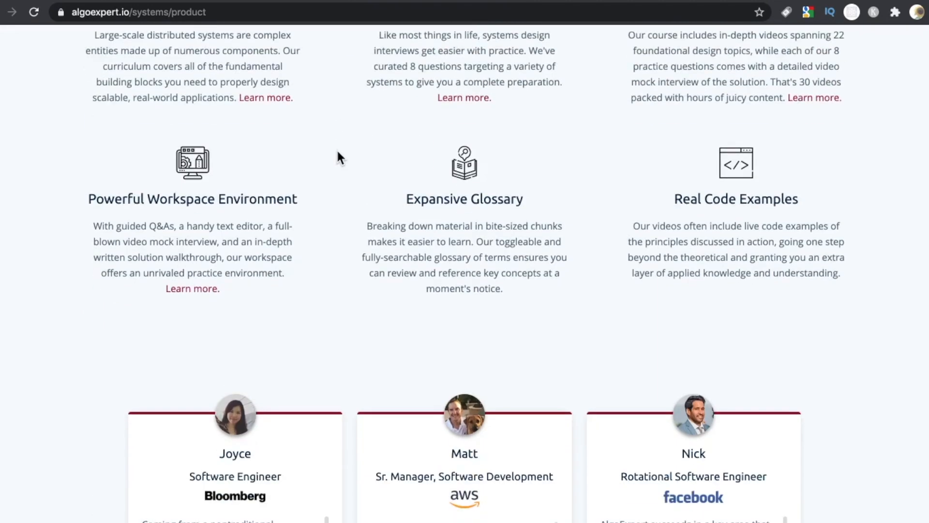
pyautogui.scroll(-3)
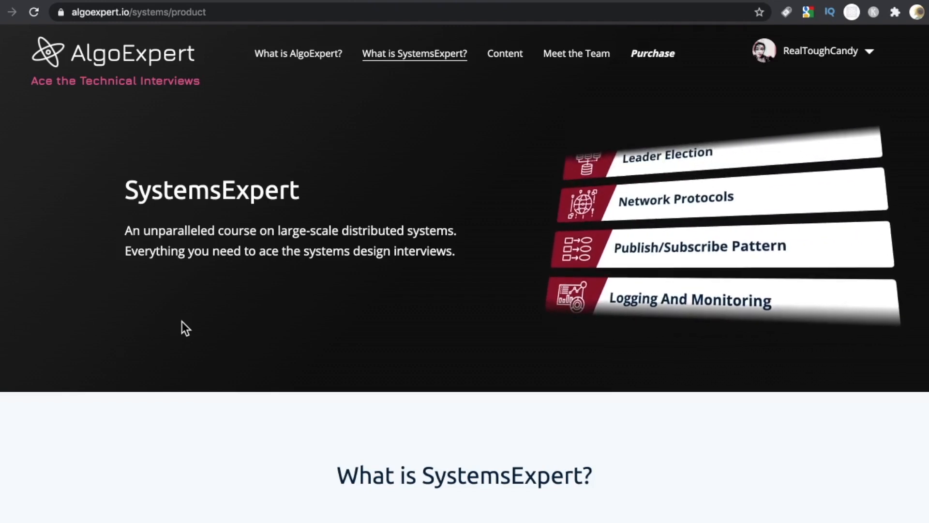
# Scroll through the testimonials and the Systems Design Fundamentals course section
pyautogui.scroll(-3)
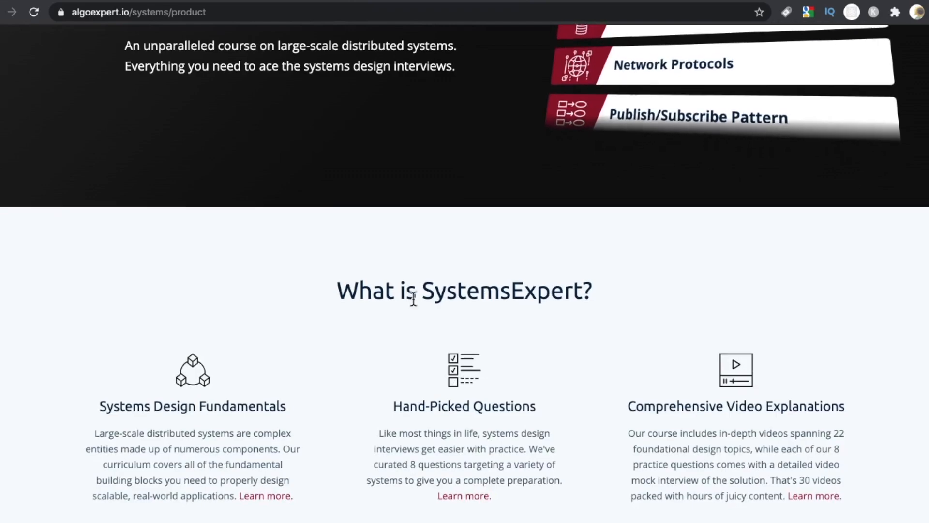
pyautogui.scroll(-3)
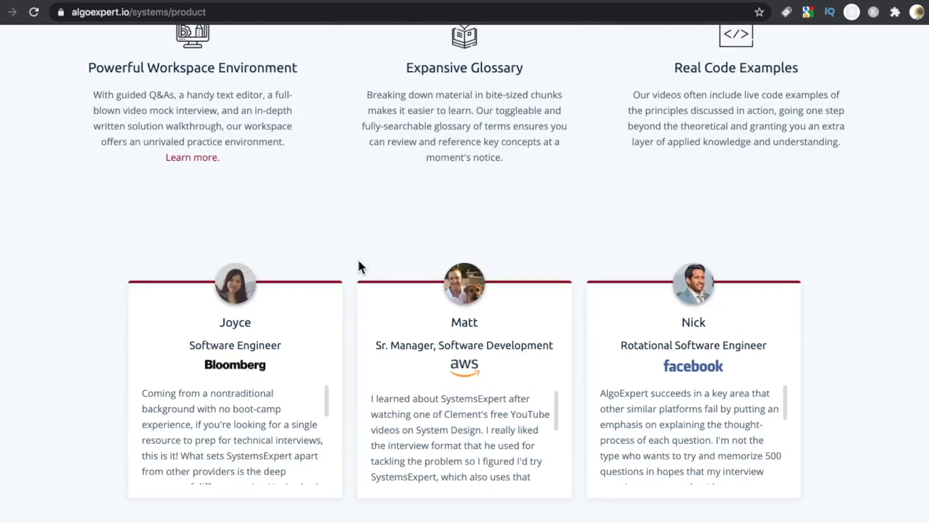
pyautogui.scroll(-3)
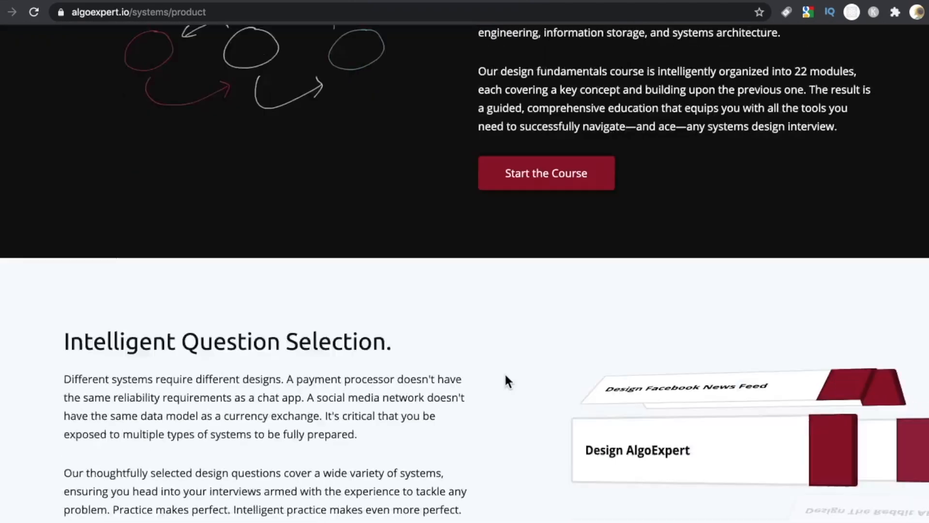
pyautogui.scroll(-3)
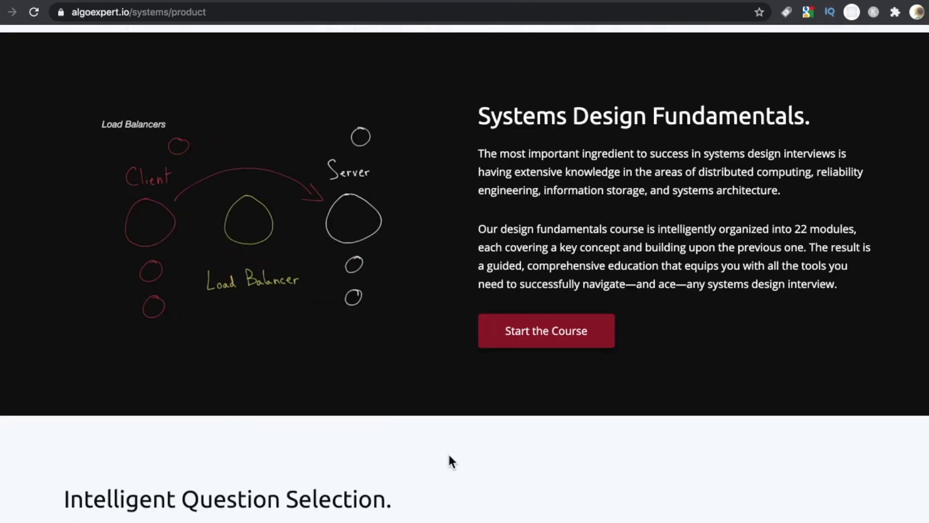
pyautogui.scroll(-3)
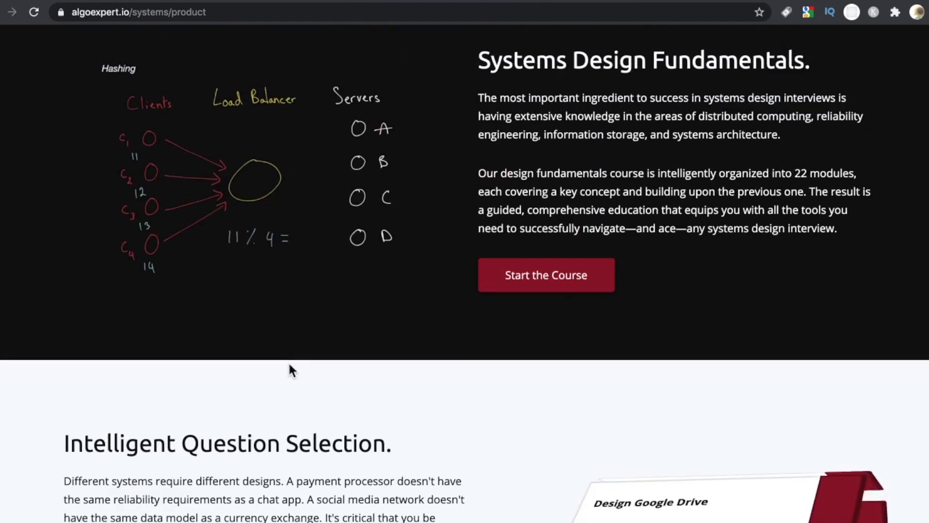
pyautogui.scroll(3)
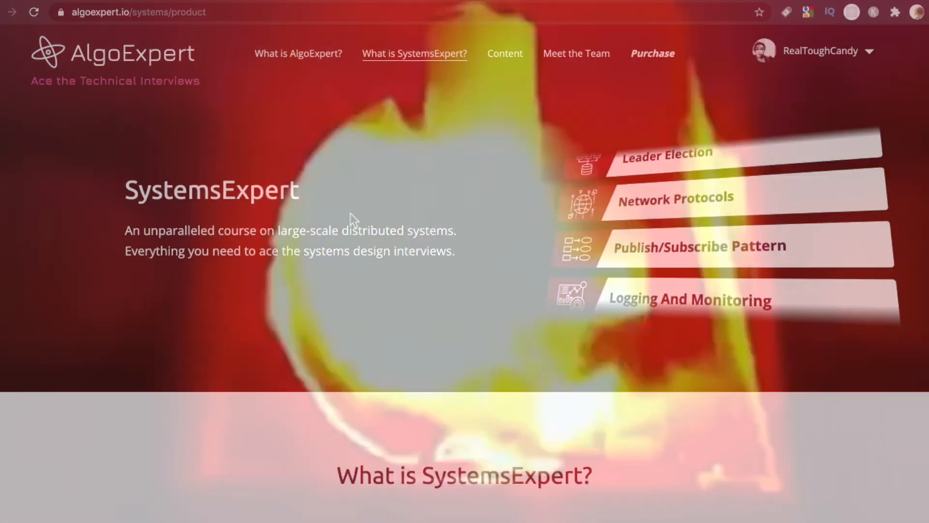
pyautogui.scroll(-3)
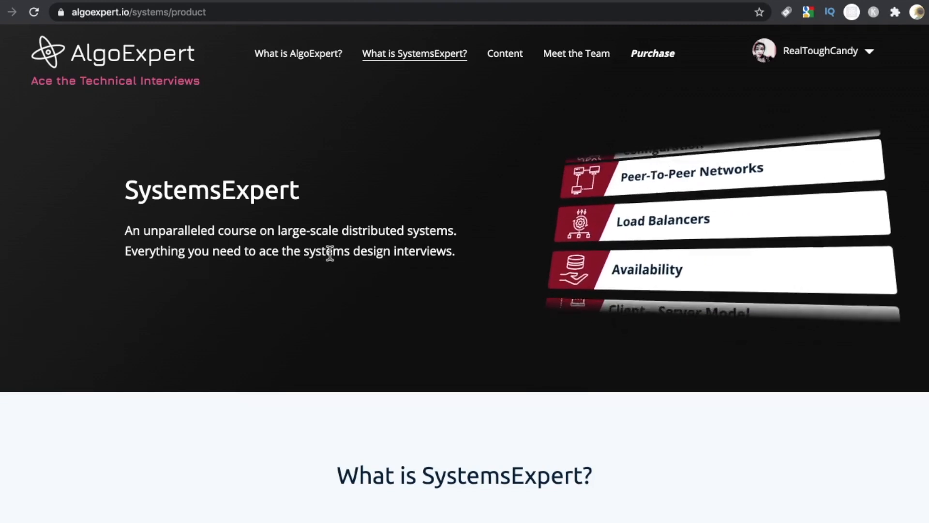
pyautogui.scroll(-3)
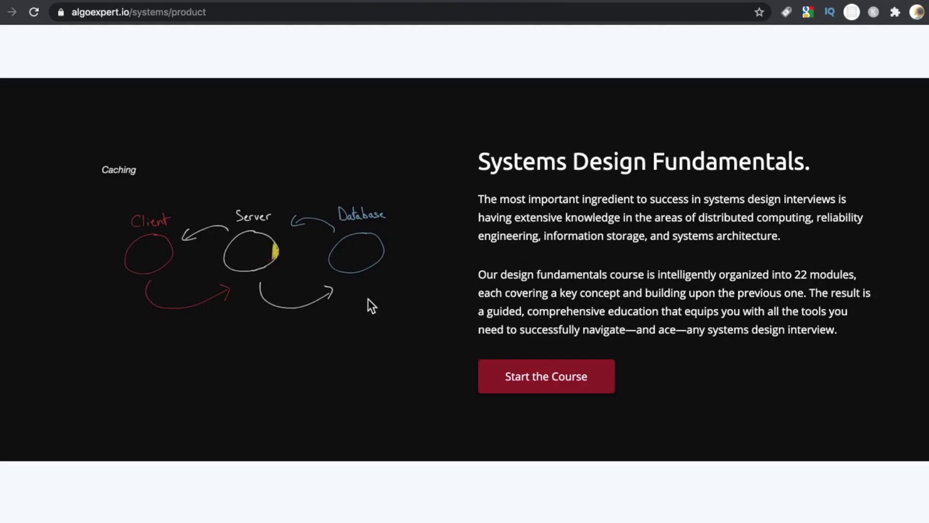
pyautogui.scroll(-3)
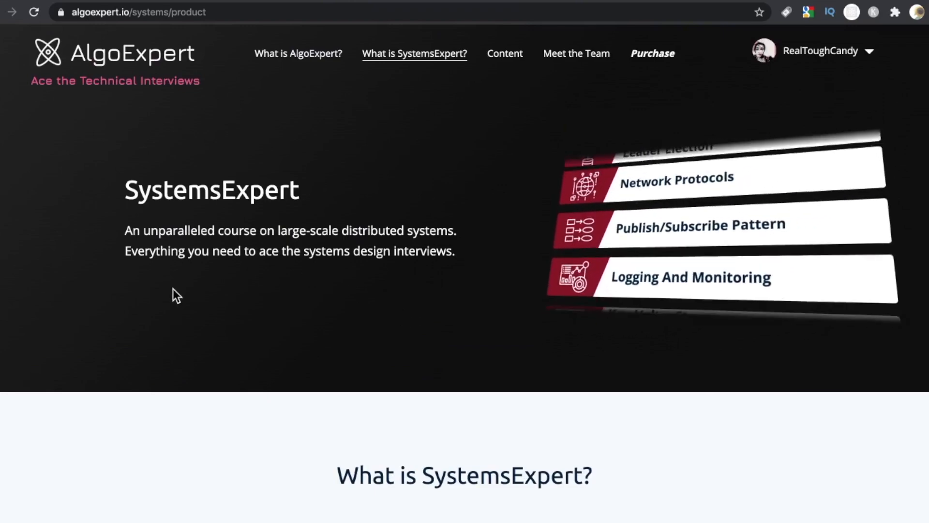
pyautogui.scroll(-3)
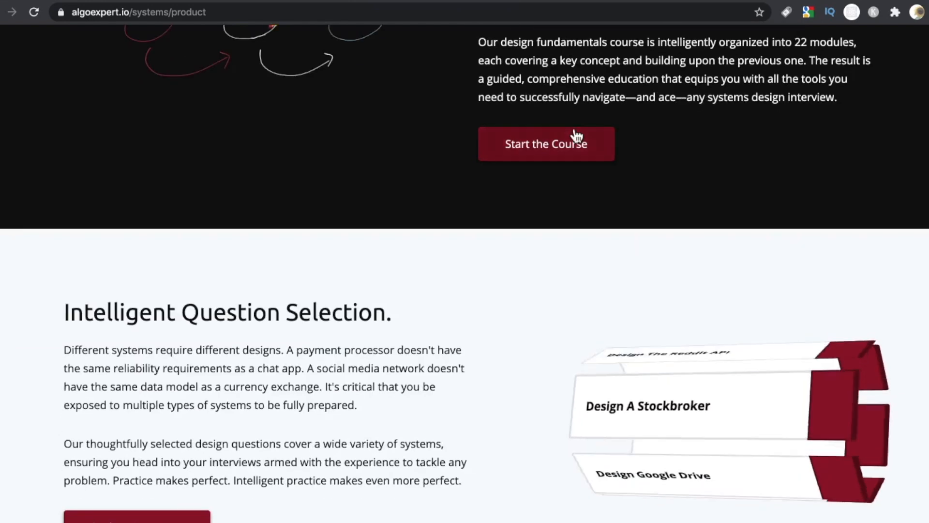
pyautogui.scroll(-3)
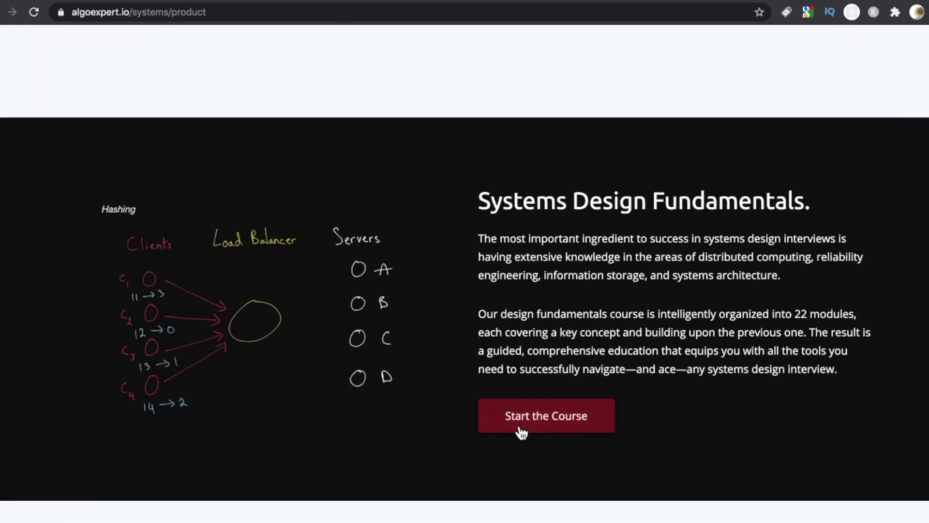
# Start the Systems Design Fundamentals course and browse the first modules, clearing the Hashing text selection
pyautogui.click(546, 415)
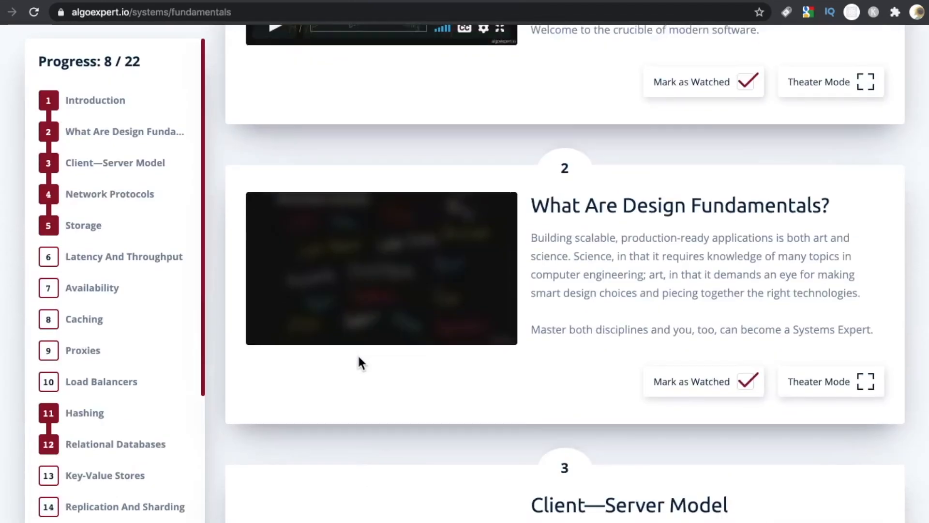
pyautogui.scroll(-3)
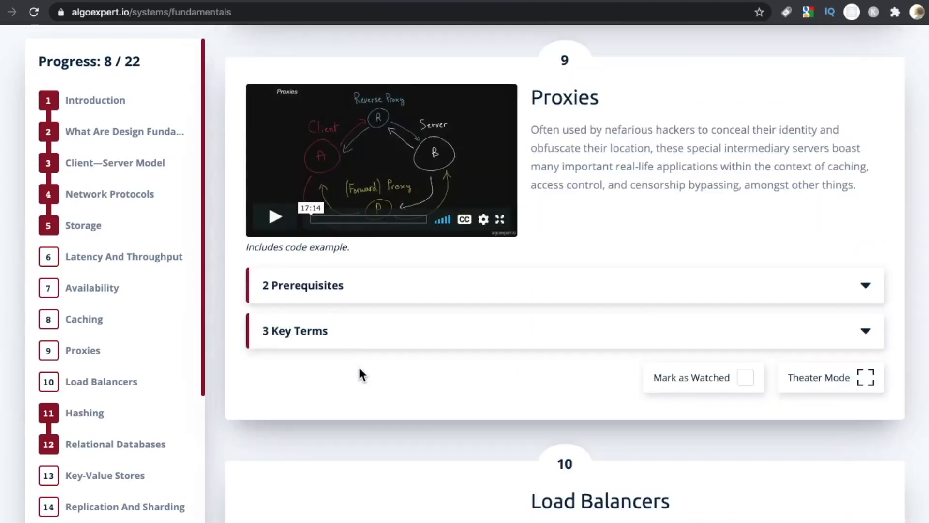
pyautogui.scroll(3)
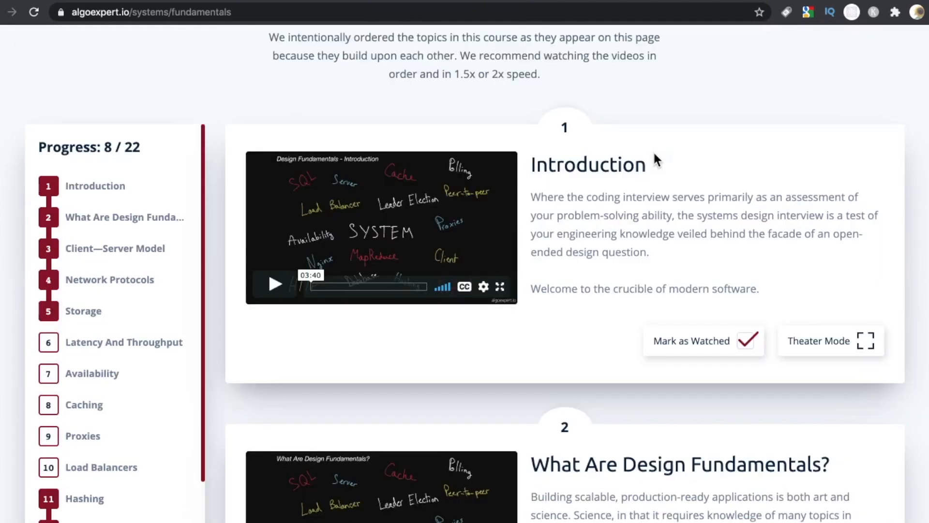
pyautogui.moveTo(618, 225)
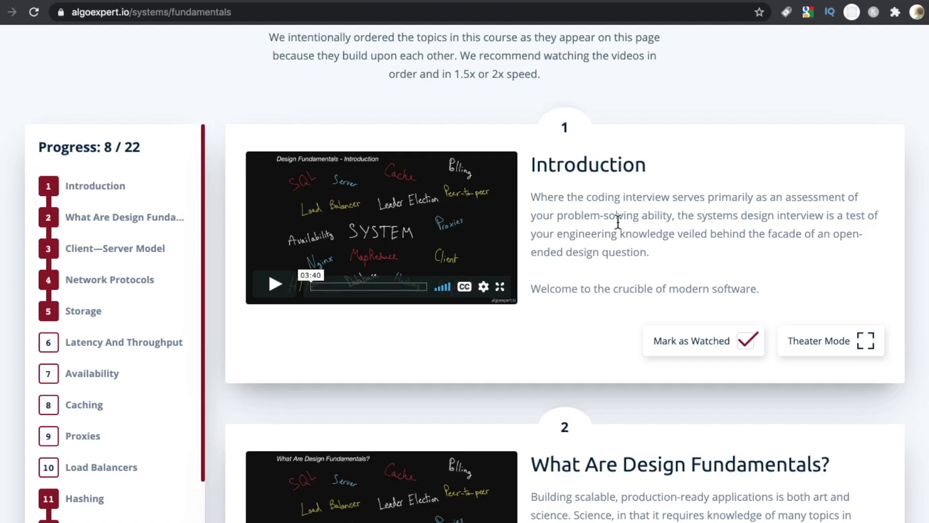
pyautogui.scroll(-3)
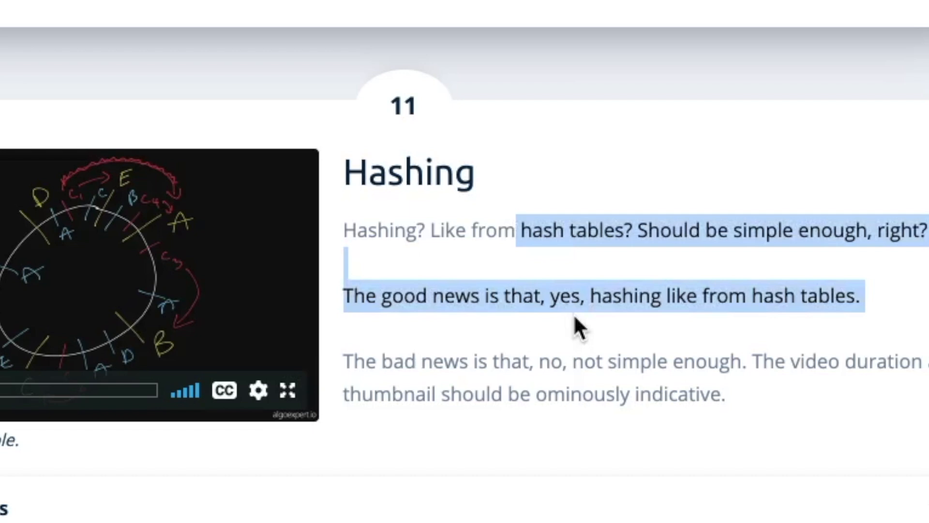
pyautogui.click(478, 376)
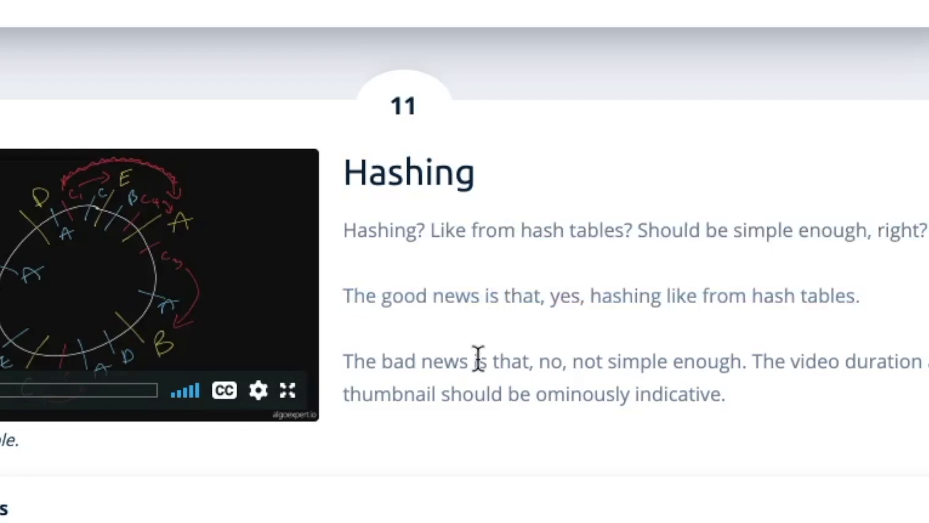
pyautogui.moveTo(90, 315)
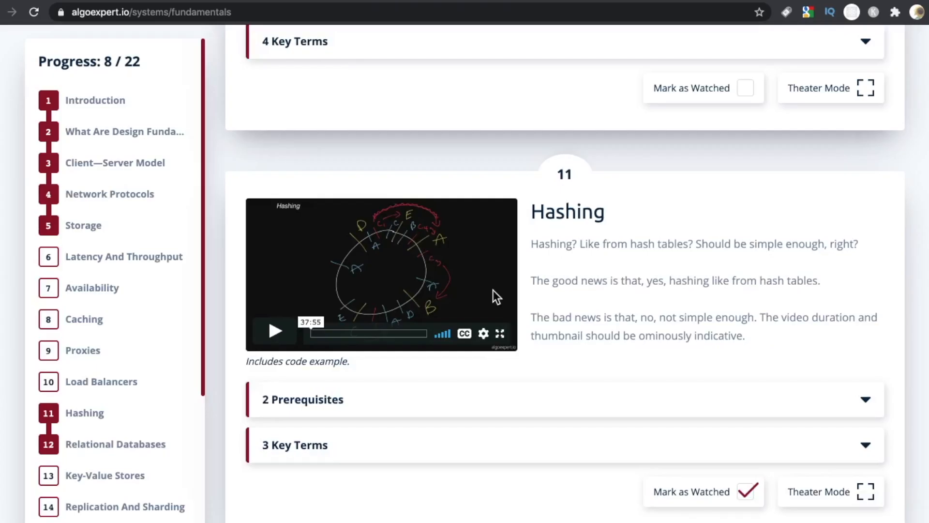
# Scroll through the remaining module videos such as Load Balancers in the 22-lesson list
pyautogui.scroll(-3)
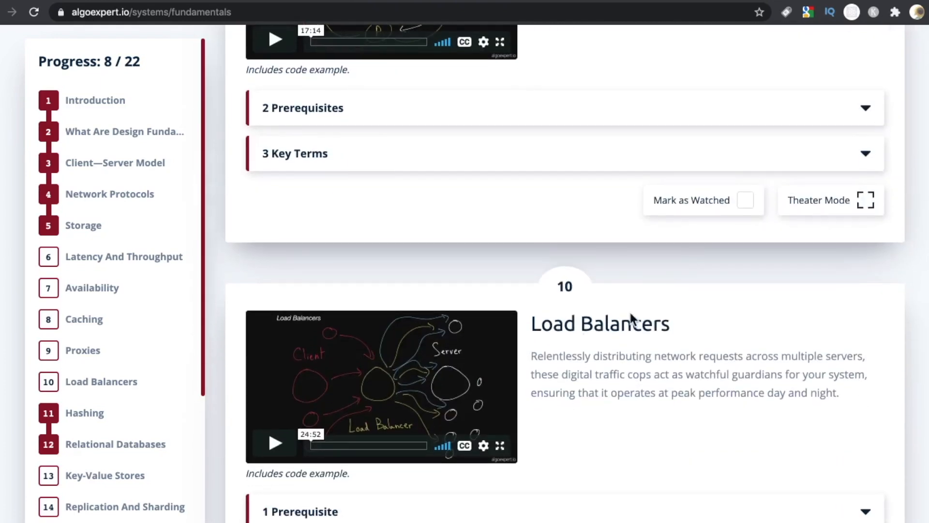
pyautogui.scroll(-3)
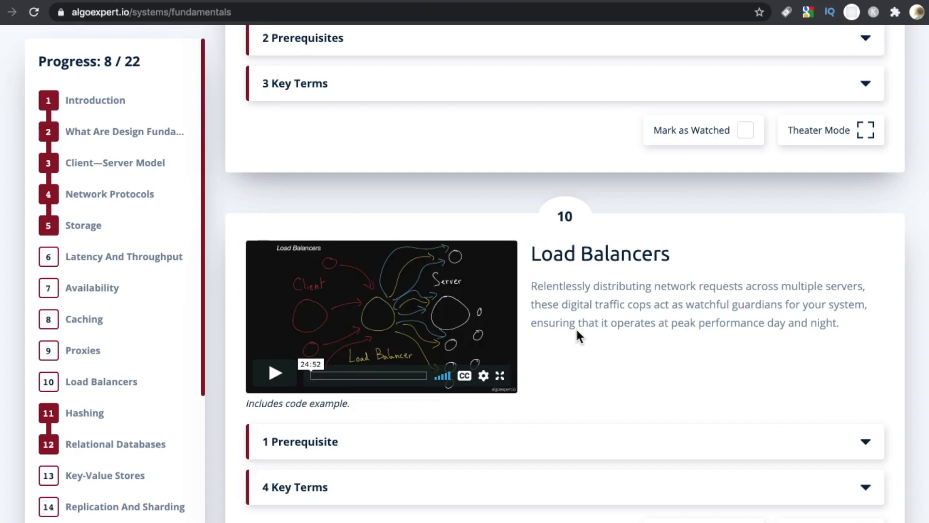
pyautogui.scroll(-3)
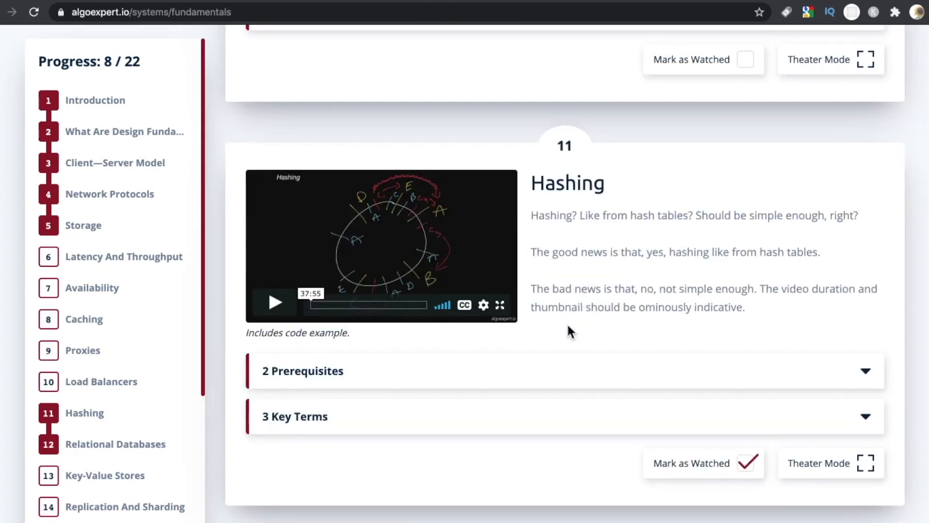
pyautogui.scroll(3)
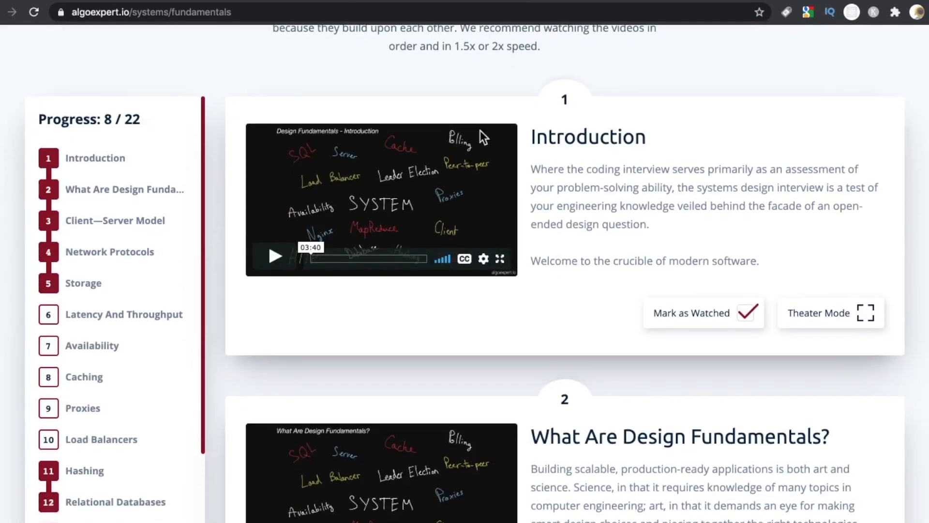
# Expand the 5 Key Terms under the Client—Server Model module
pyautogui.scroll(-3)
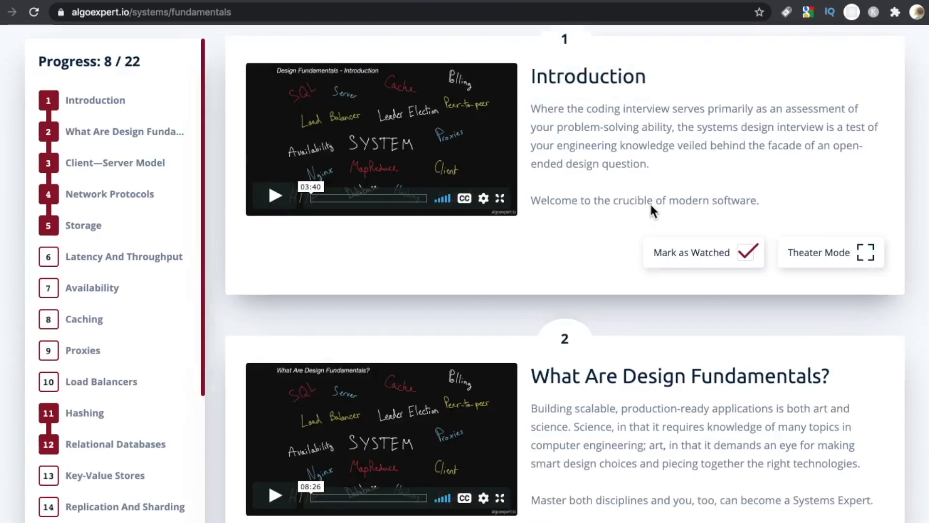
pyautogui.scroll(-3)
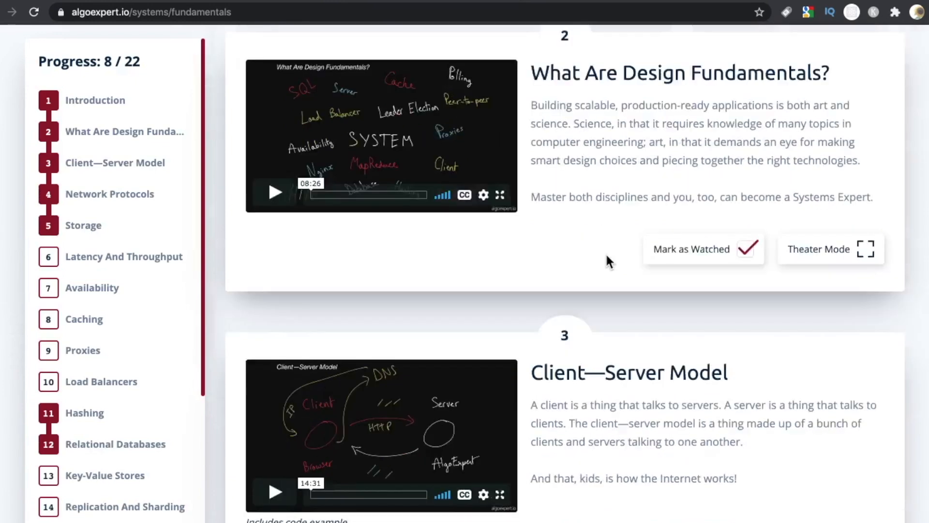
pyautogui.scroll(-3)
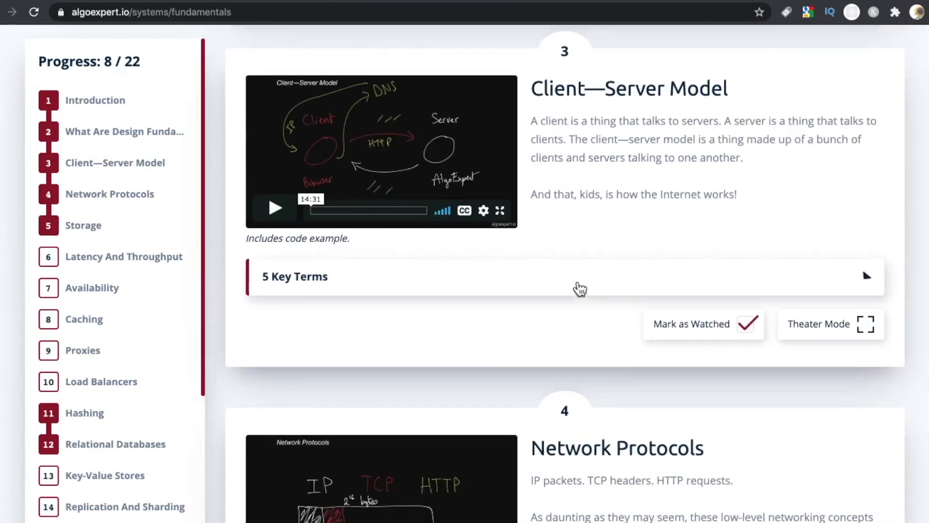
pyautogui.click(580, 288)
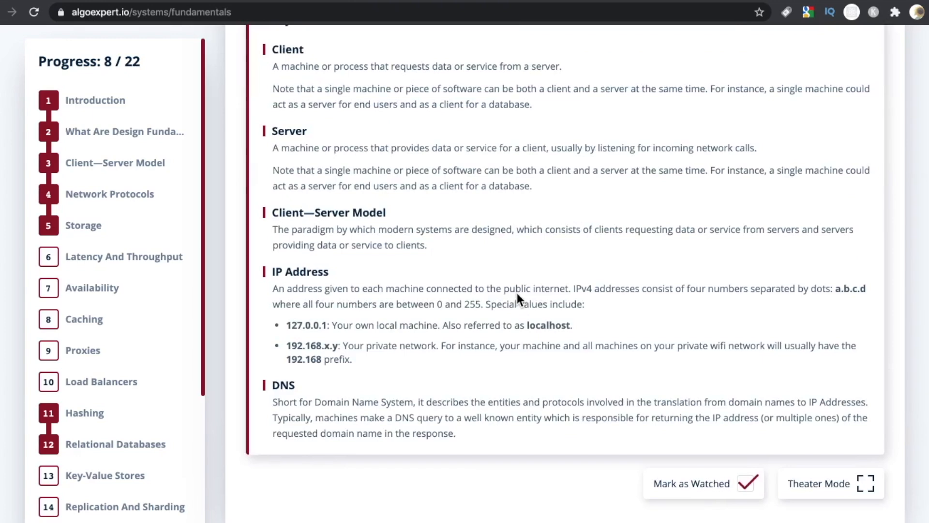
# Scroll on to the Latency And Throughput prerequisites and the Intelligent Question Selection section
pyautogui.scroll(-3)
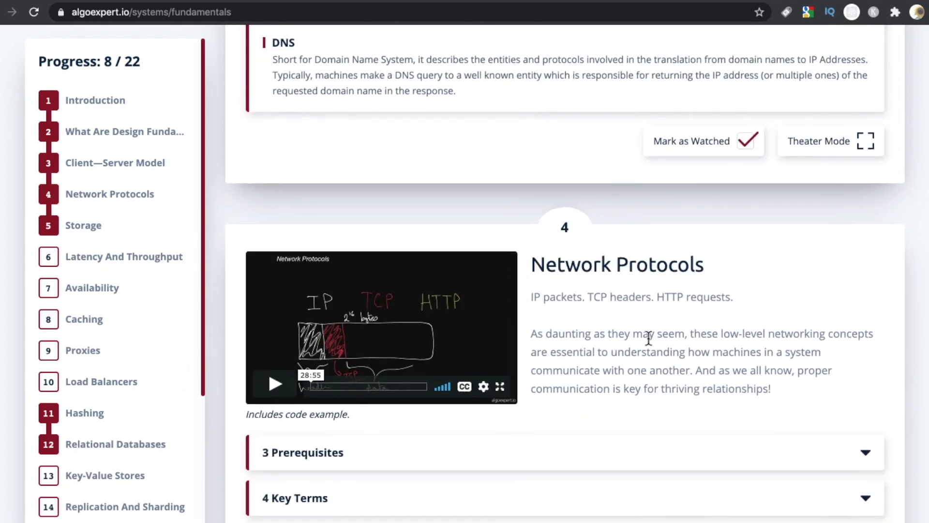
pyautogui.scroll(-3)
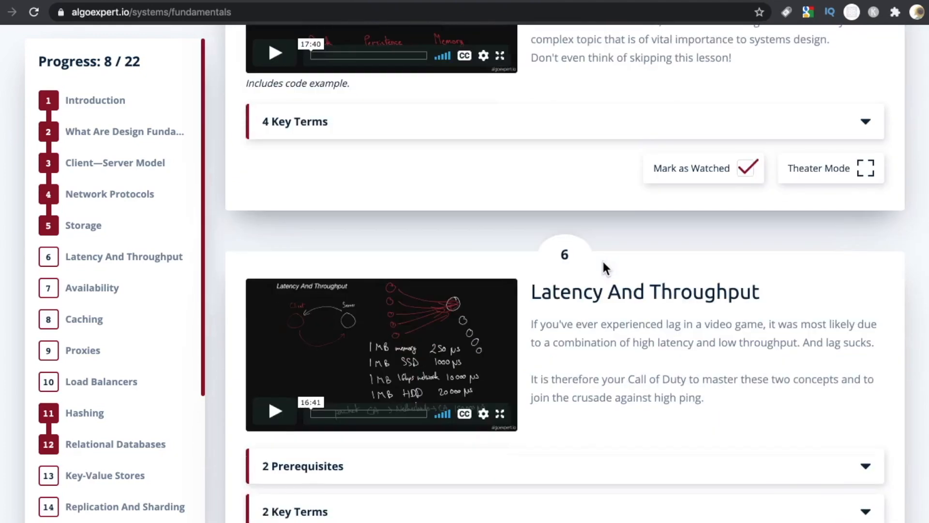
pyautogui.scroll(-3)
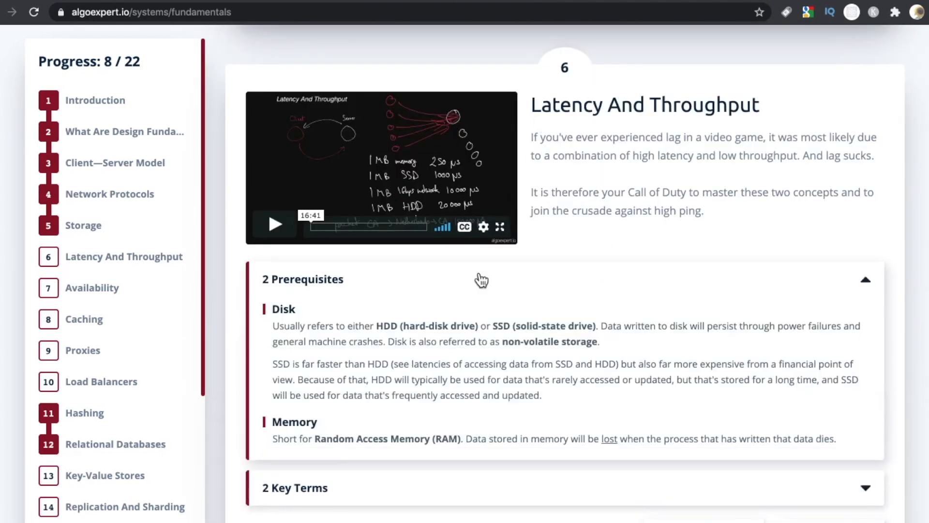
pyautogui.scroll(-3)
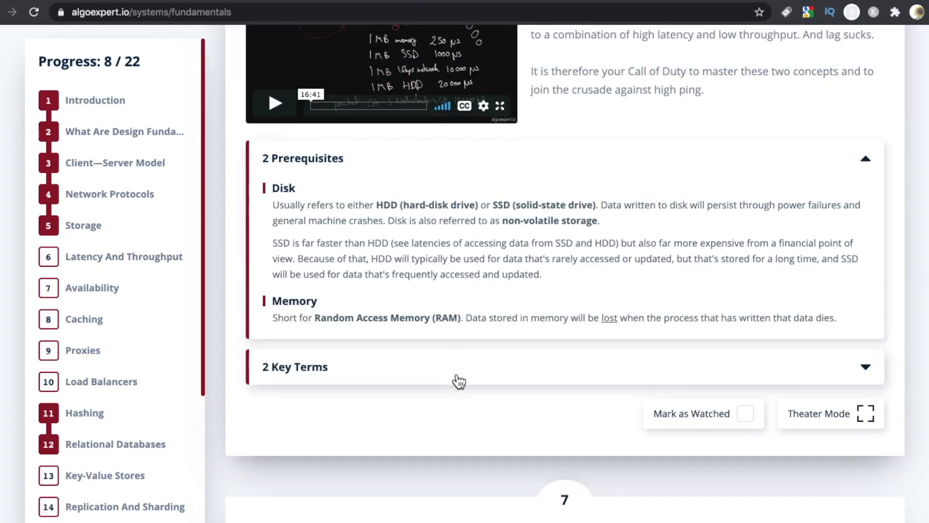
pyautogui.scroll(-3)
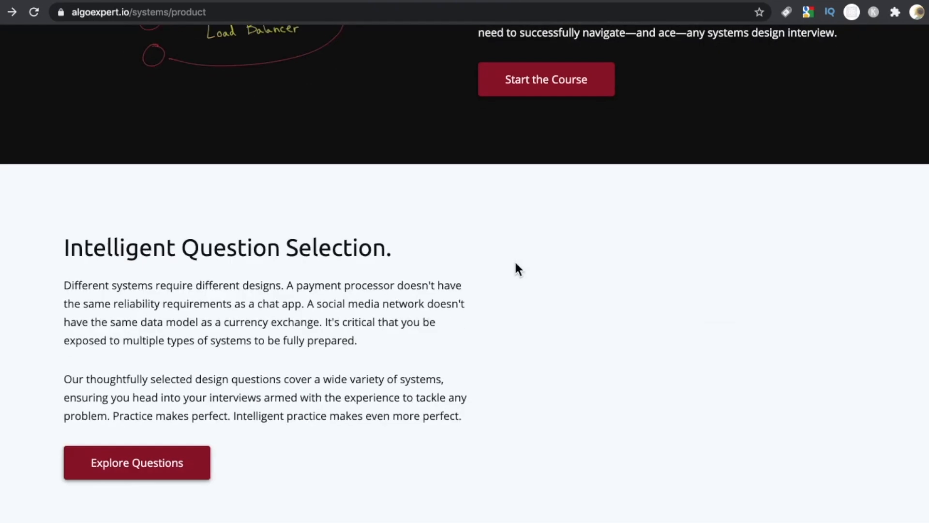
# Go to the full design question list and open the Design AlgoExpert workspace
pyautogui.scroll(-3)
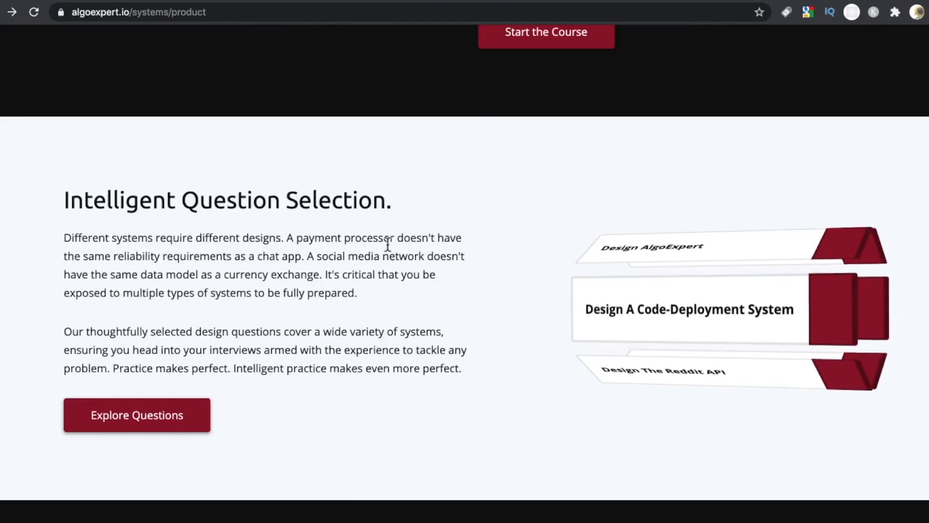
pyautogui.click(137, 414)
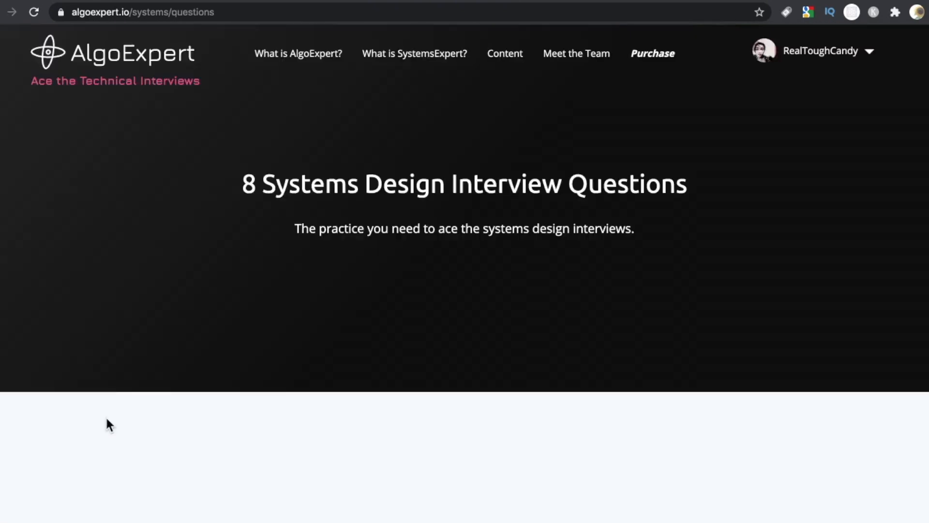
pyautogui.scroll(-3)
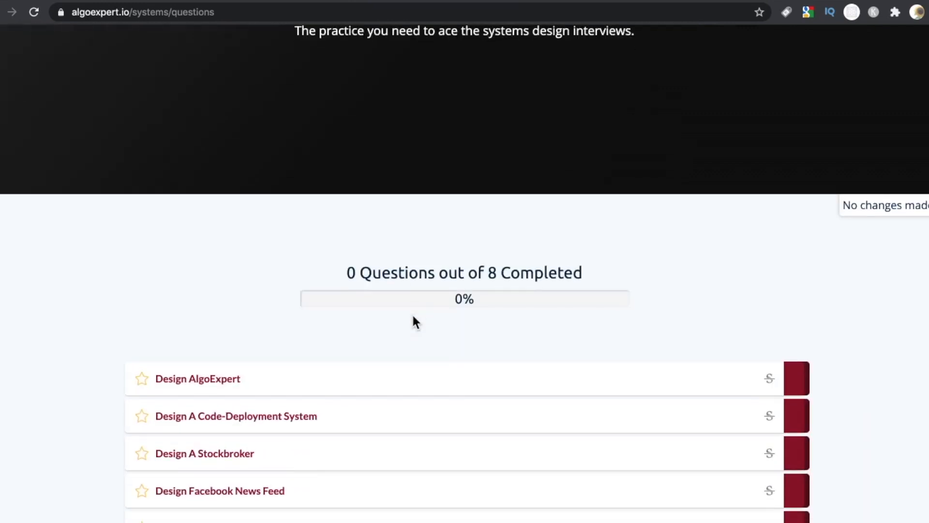
pyautogui.scroll(-3)
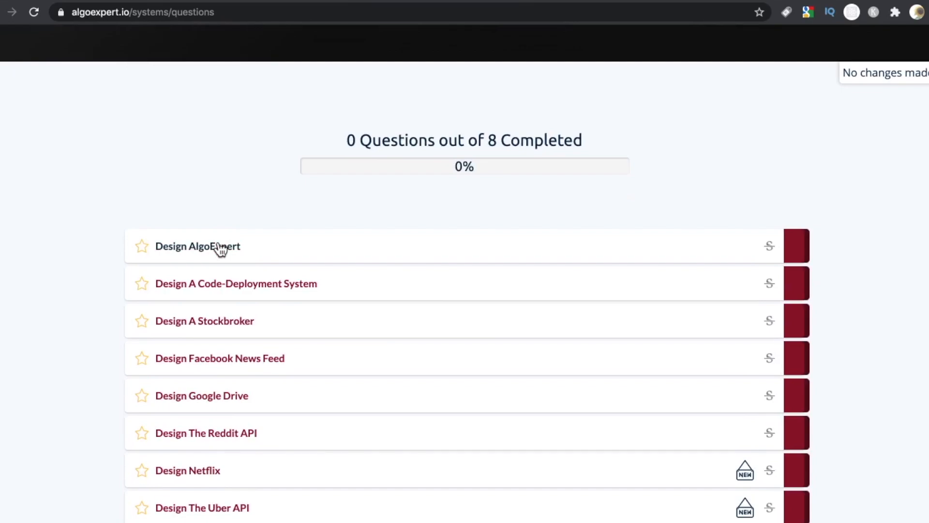
pyautogui.click(216, 247)
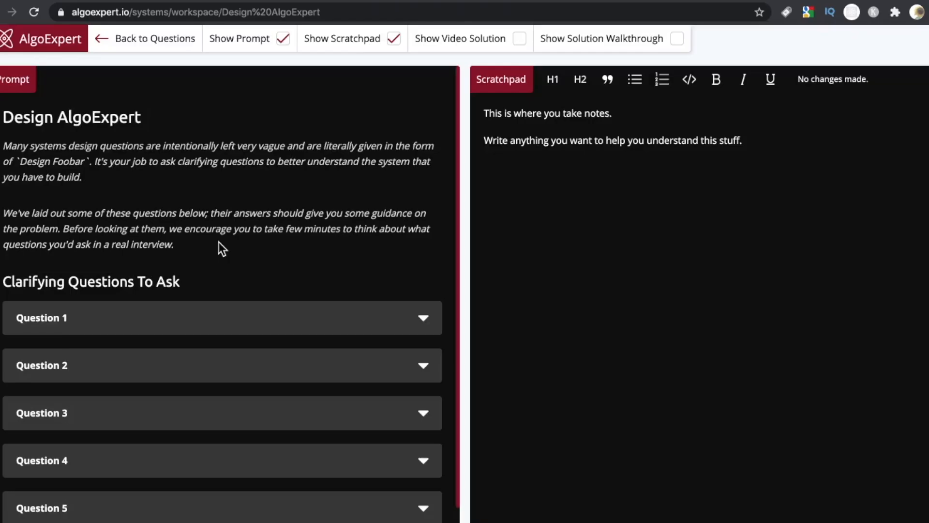
pyautogui.moveTo(222, 245)
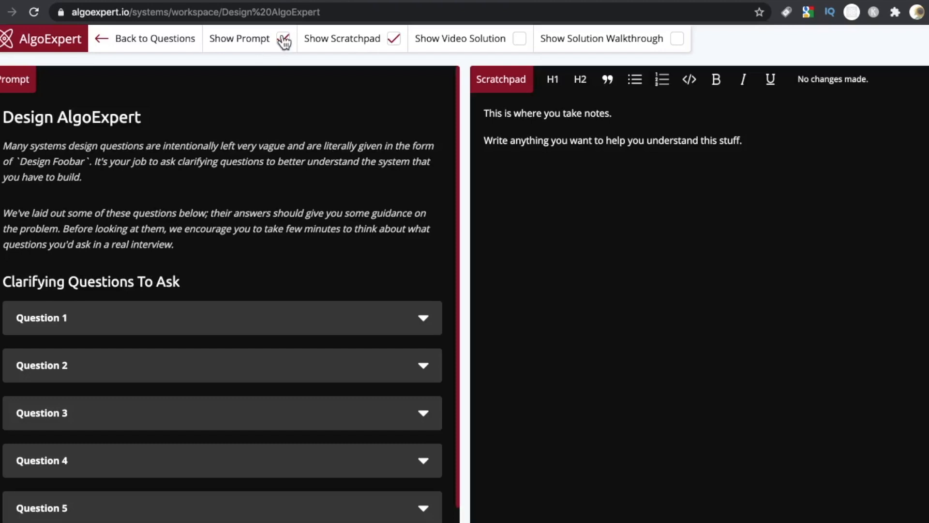
pyautogui.click(285, 39)
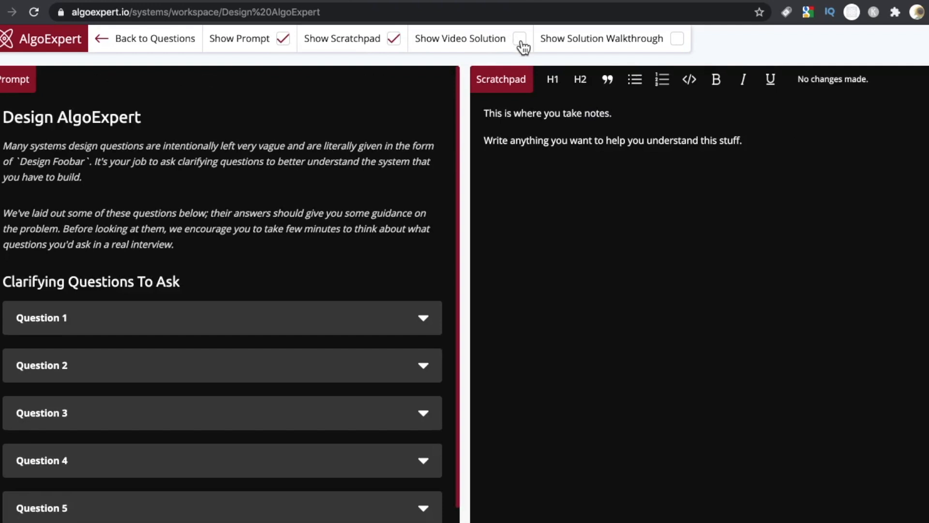
pyautogui.click(518, 39)
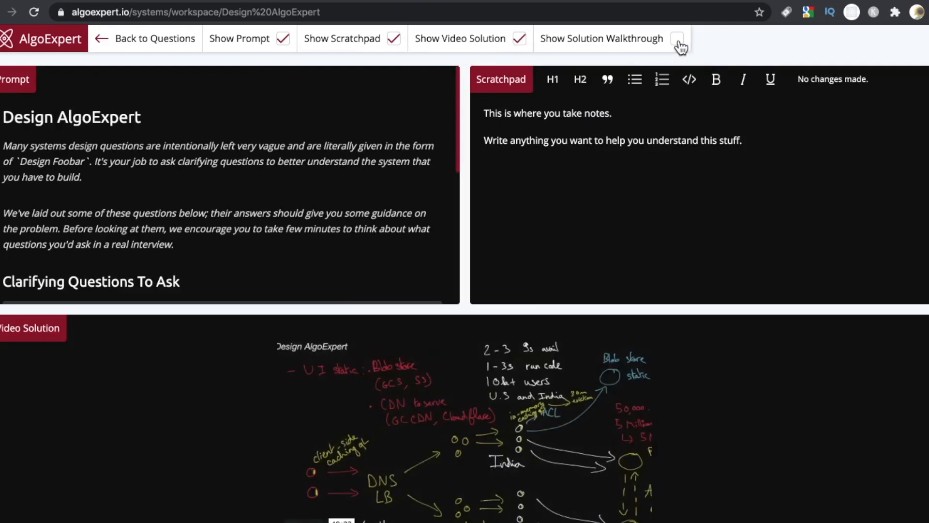
pyautogui.click(519, 39)
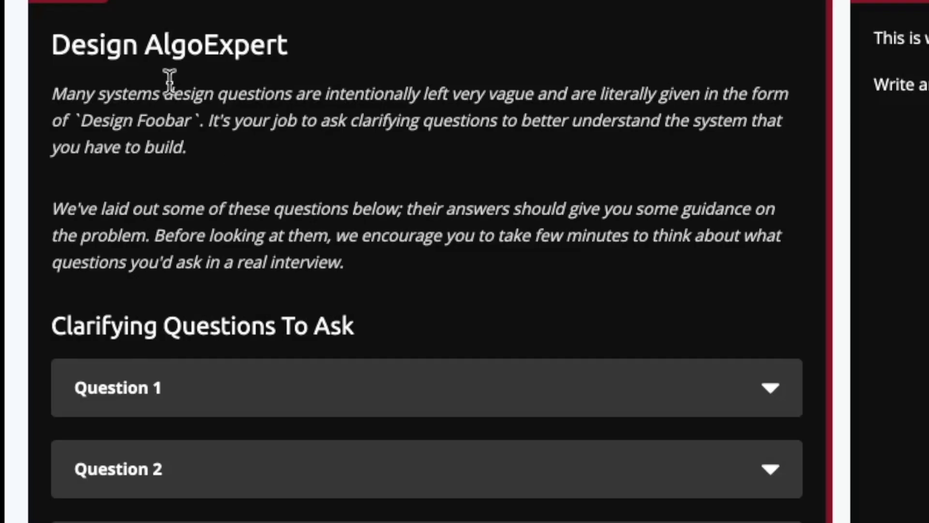
pyautogui.moveTo(132, 51)
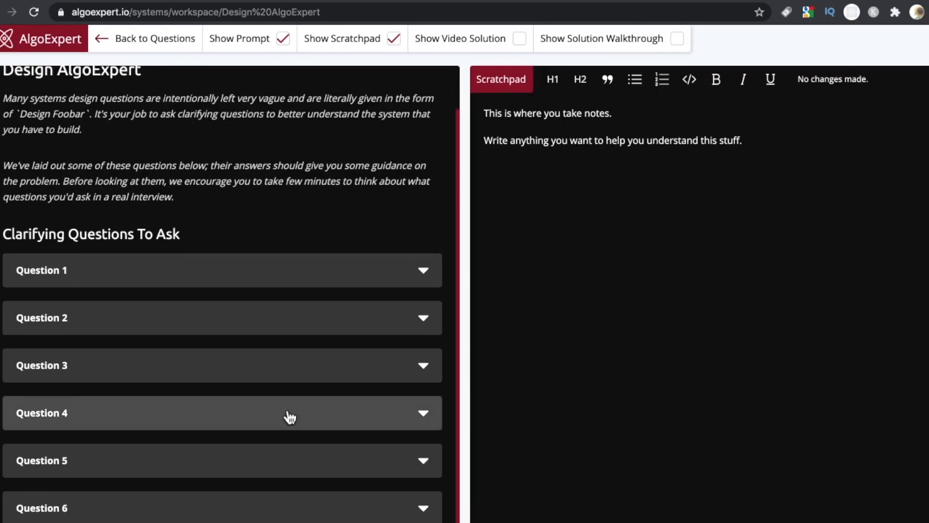
# Reveal and then collapse the answer to clarifying Question 1
pyautogui.click(244, 271)
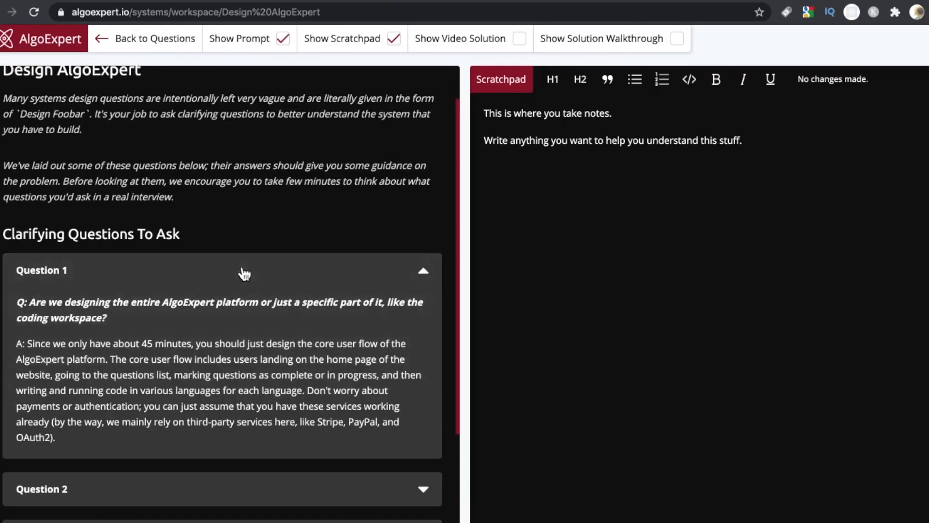
pyautogui.click(244, 274)
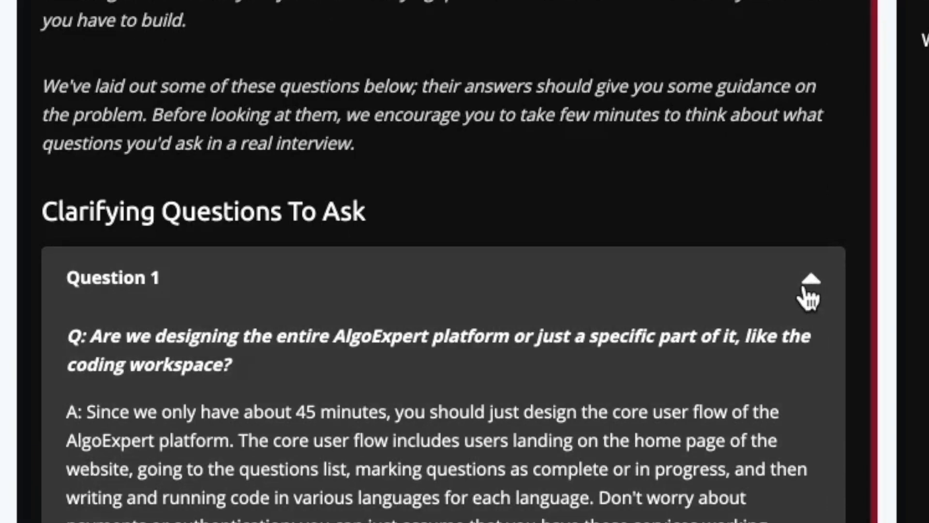
pyautogui.click(812, 289)
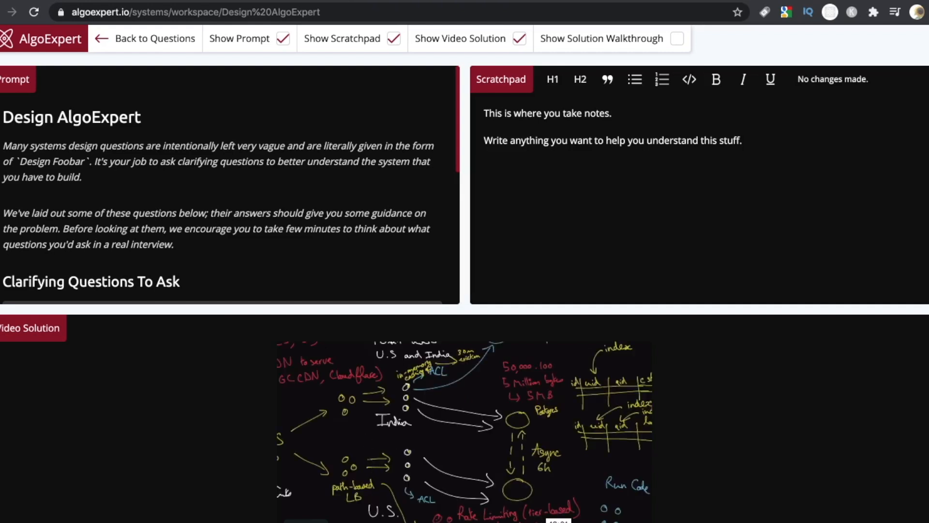
# Show the written solution walkthrough and scroll through it
pyautogui.click(677, 39)
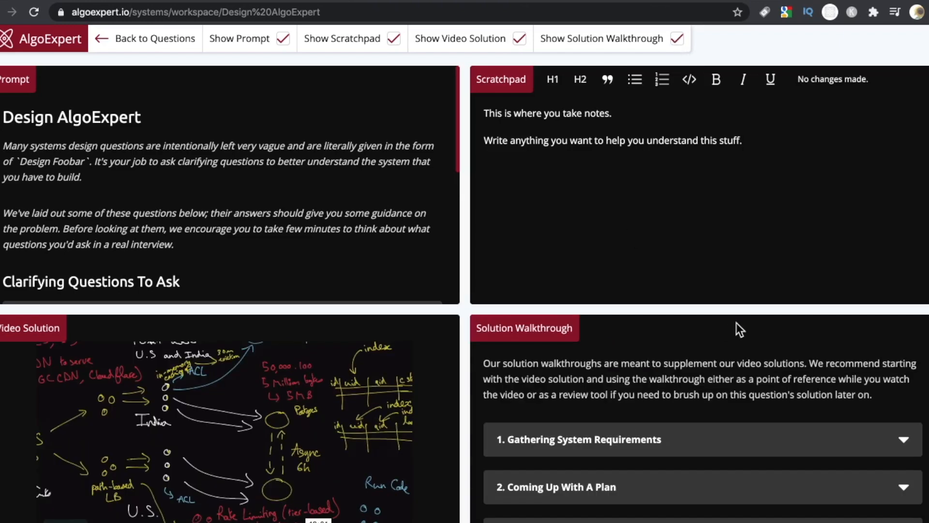
pyautogui.scroll(-3)
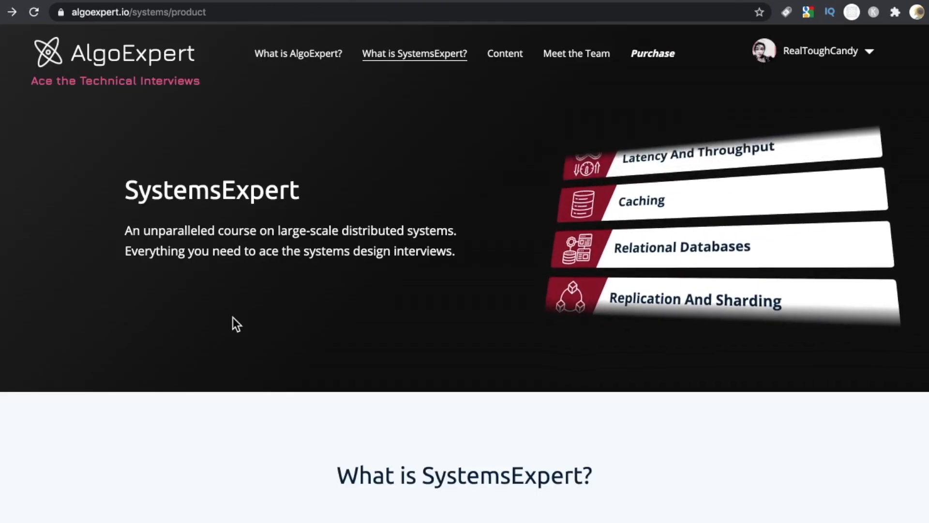
pyautogui.scroll(-3)
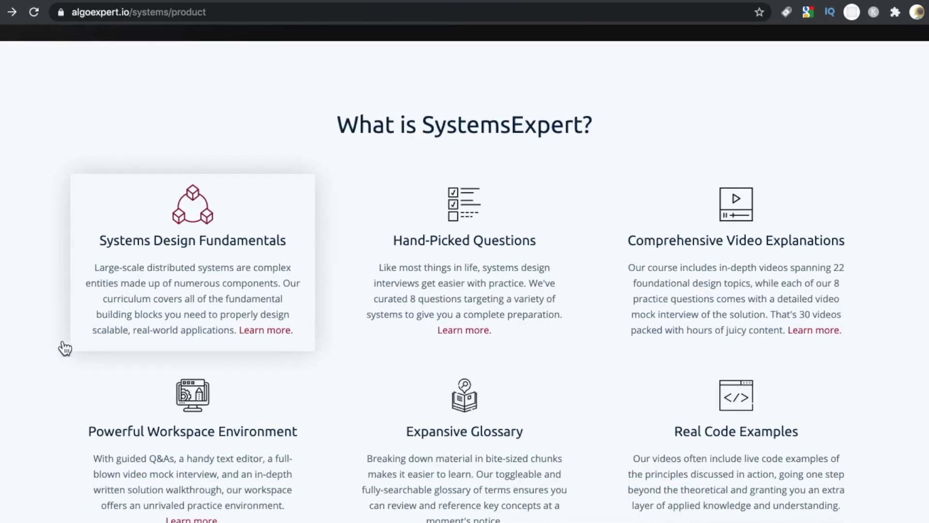
pyautogui.scroll(3)
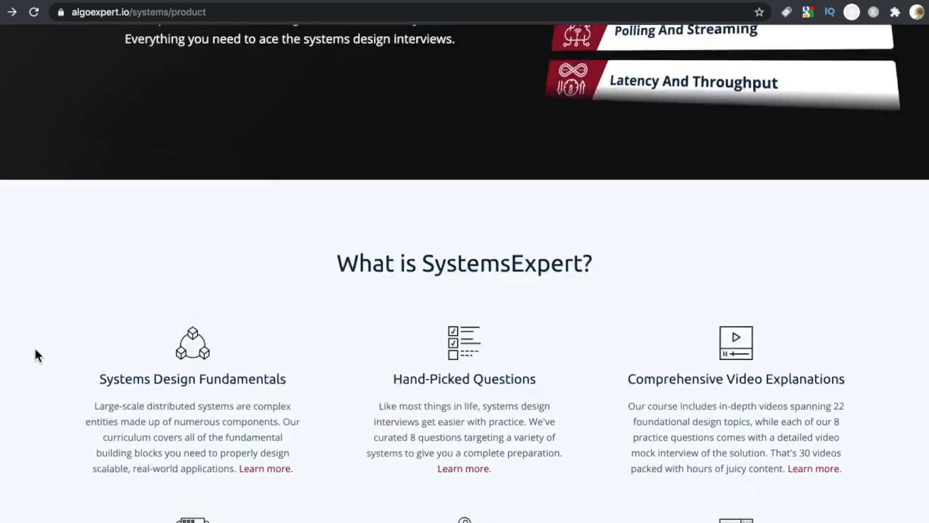
pyautogui.scroll(3)
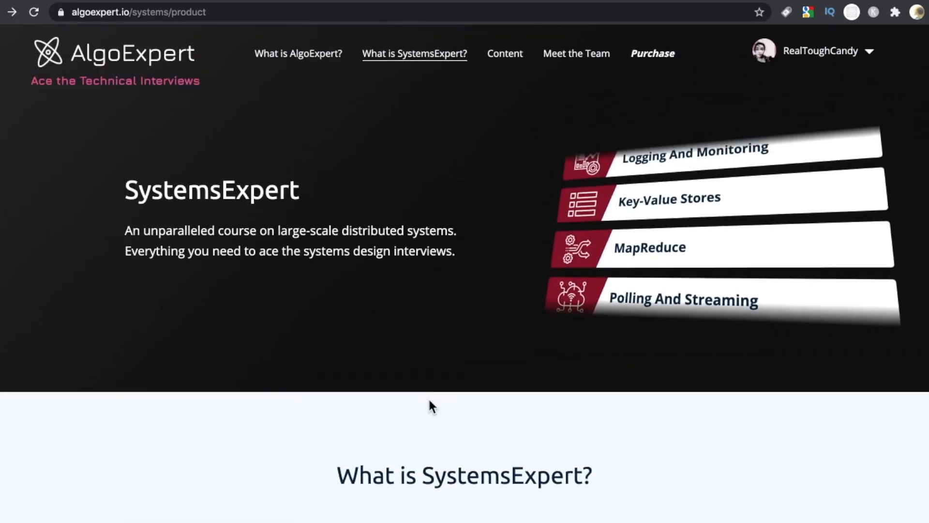
pyautogui.scroll(-3)
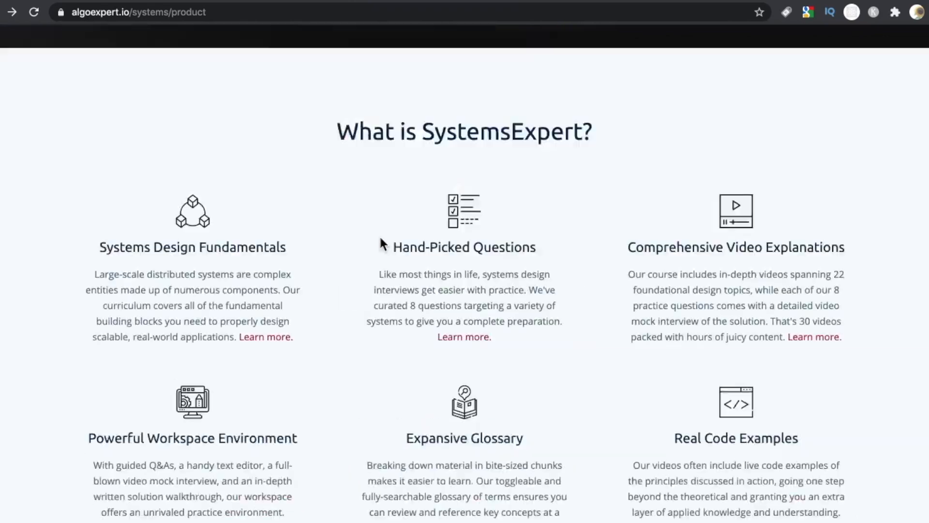
pyautogui.scroll(-3)
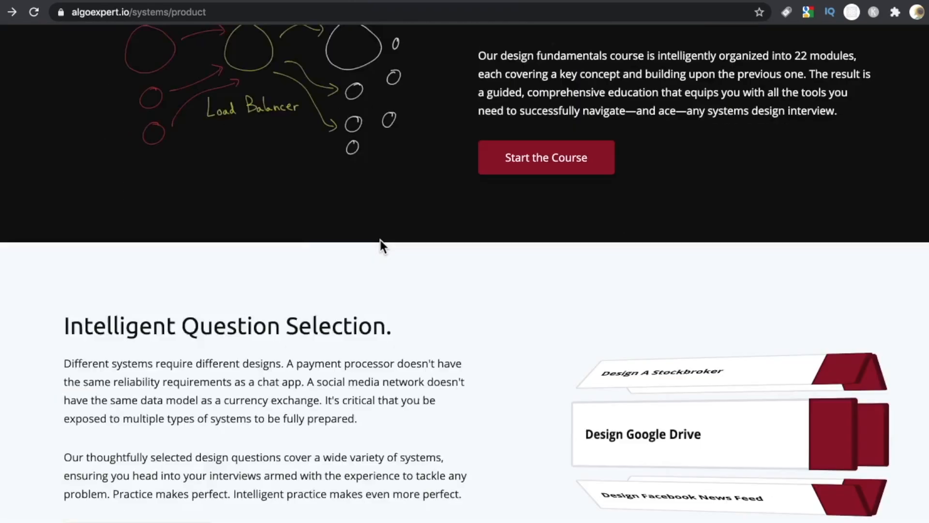
pyautogui.scroll(-3)
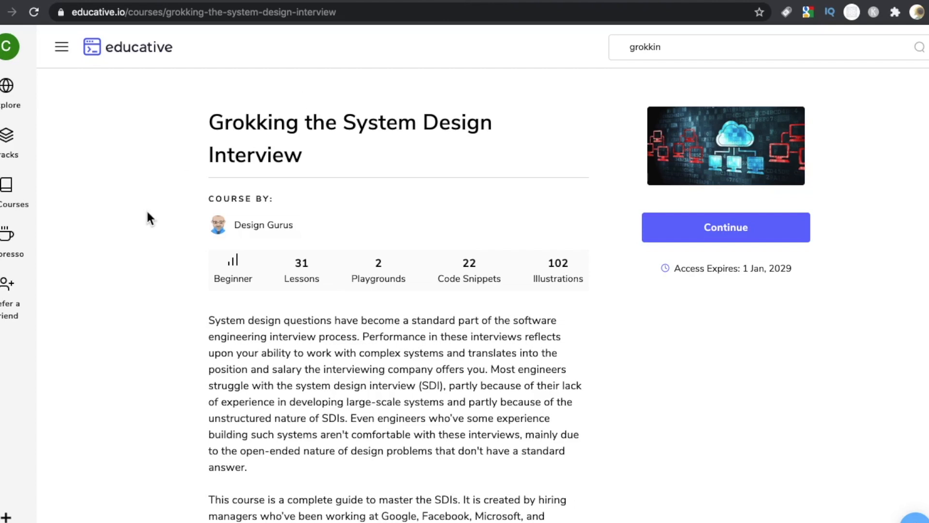
pyautogui.moveTo(629, 368)
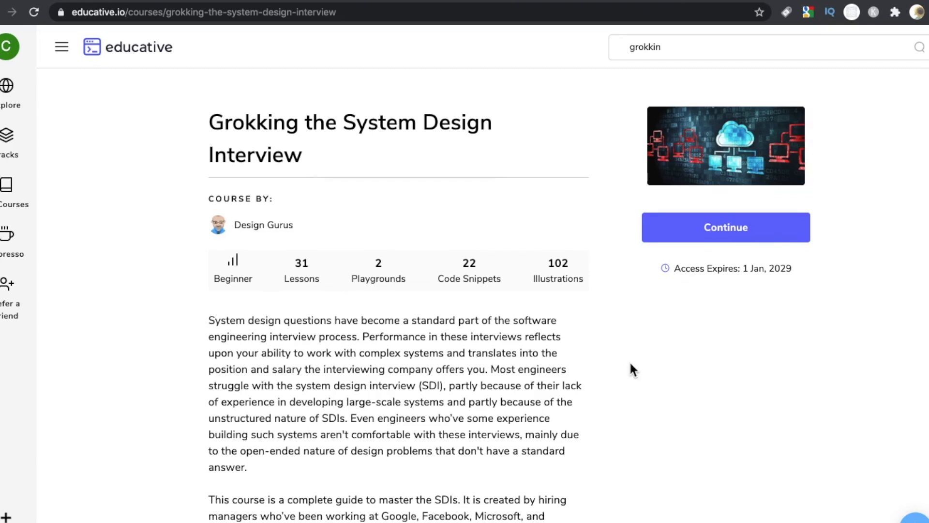
pyautogui.moveTo(154, 53)
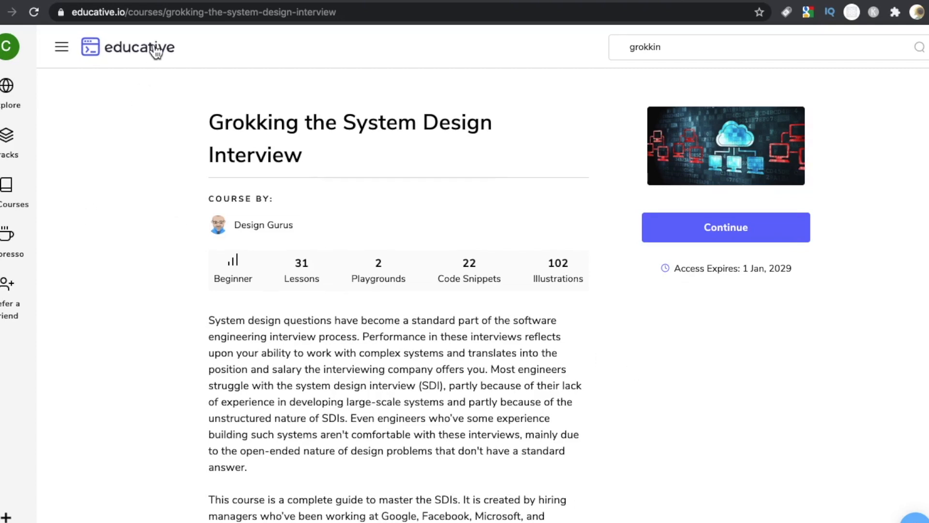
pyautogui.moveTo(732, 451)
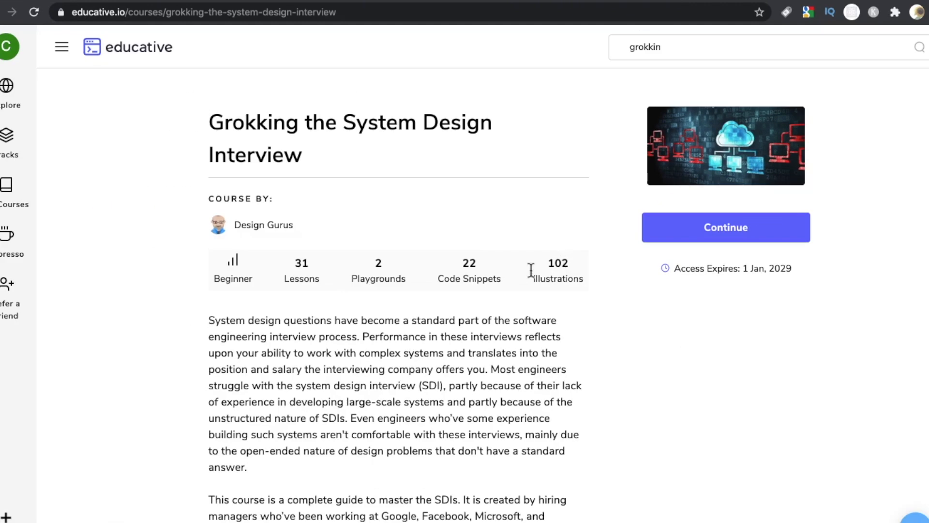
# Scroll past the reviews to the Grokking course's System Design Problems contents list
pyautogui.scroll(-3)
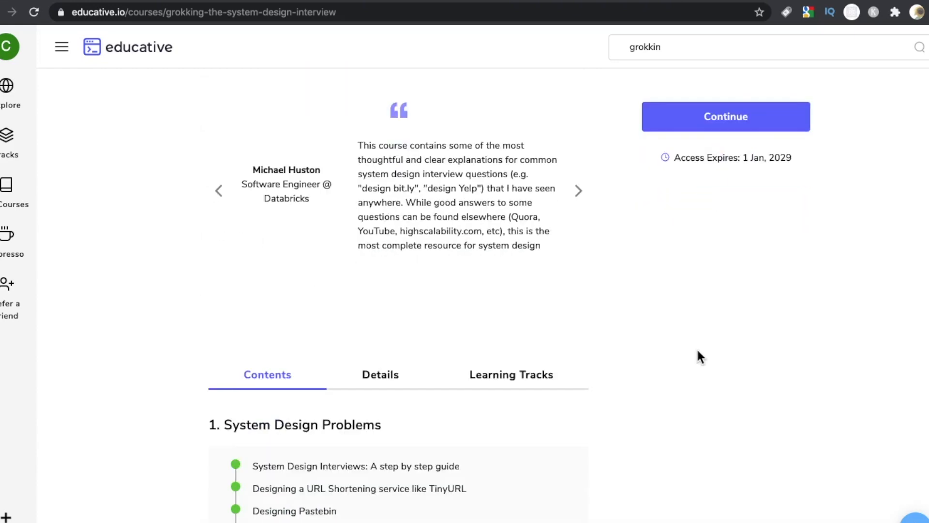
pyautogui.scroll(-3)
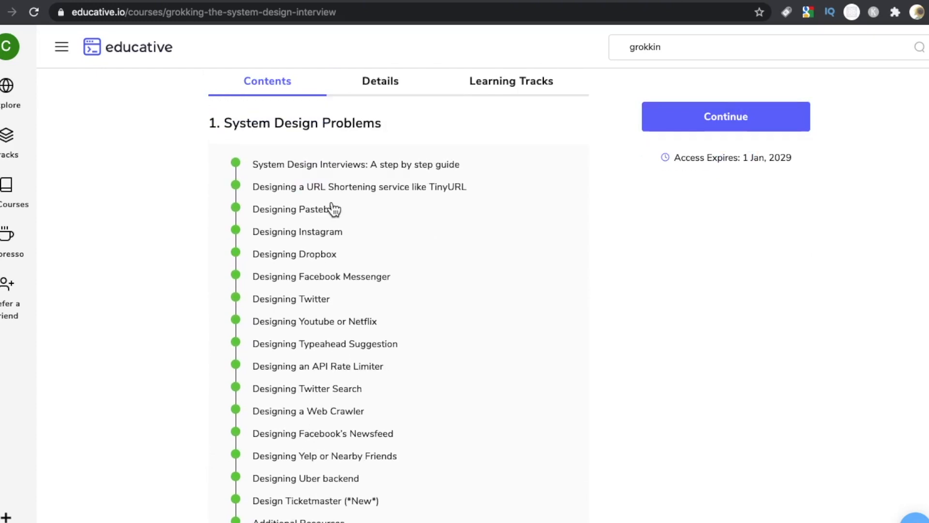
pyautogui.moveTo(273, 250)
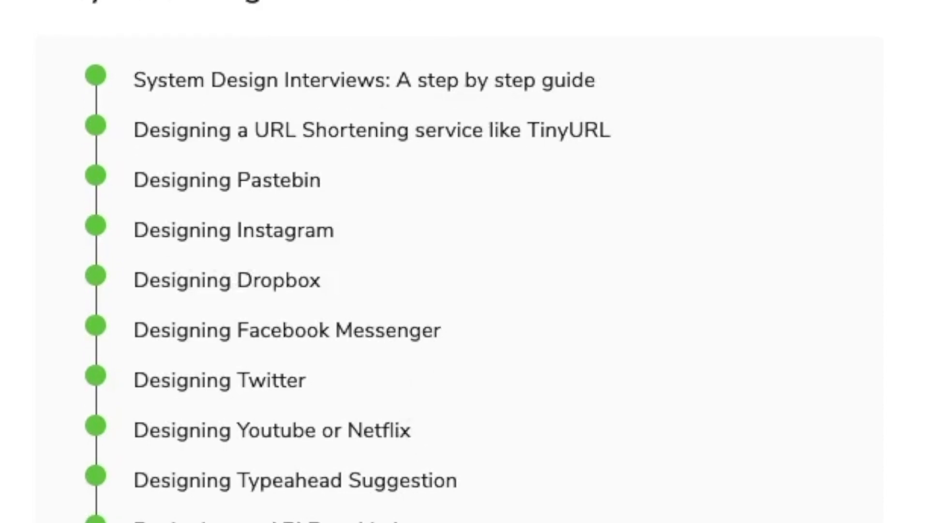
pyautogui.scroll(-3)
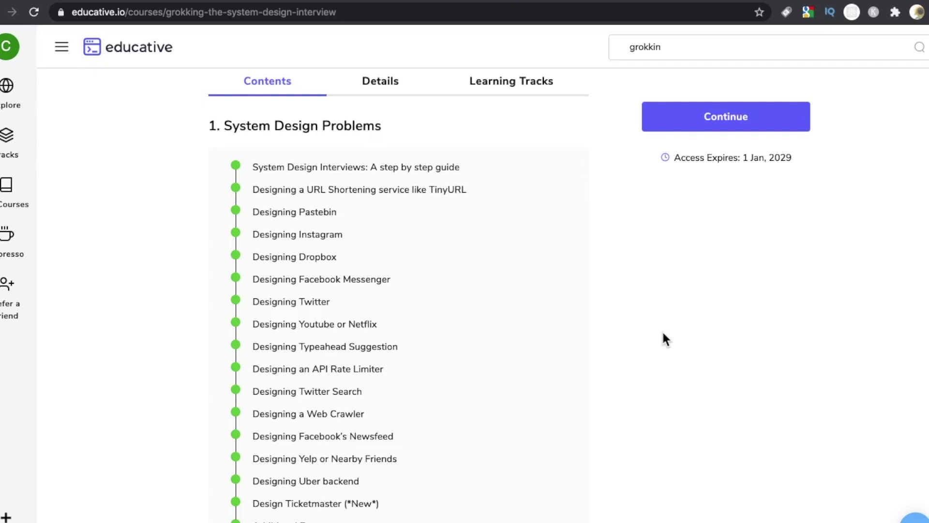
pyautogui.moveTo(418, 44)
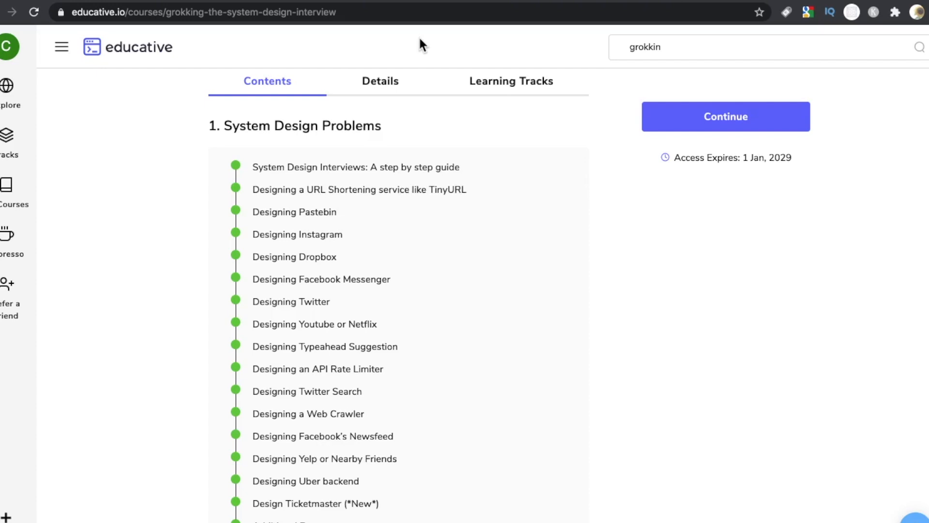
pyautogui.moveTo(304, 282)
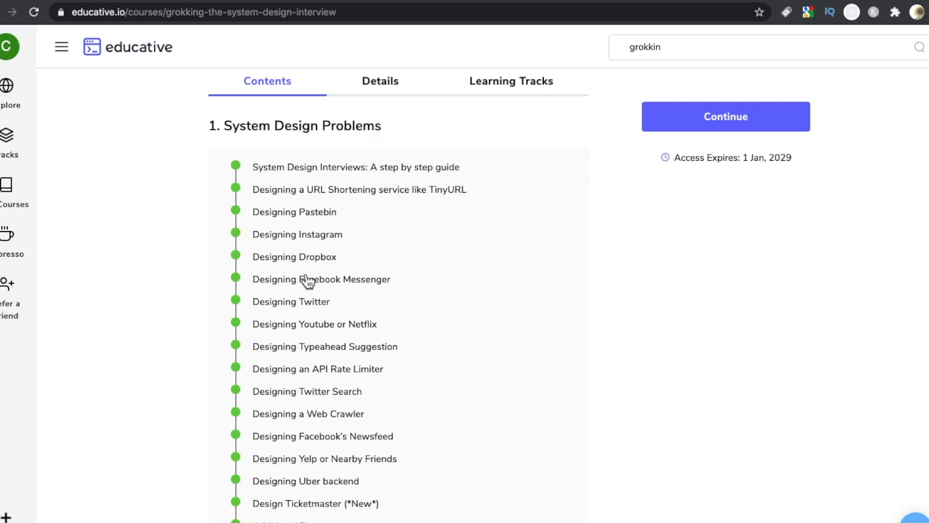
pyautogui.moveTo(291, 263)
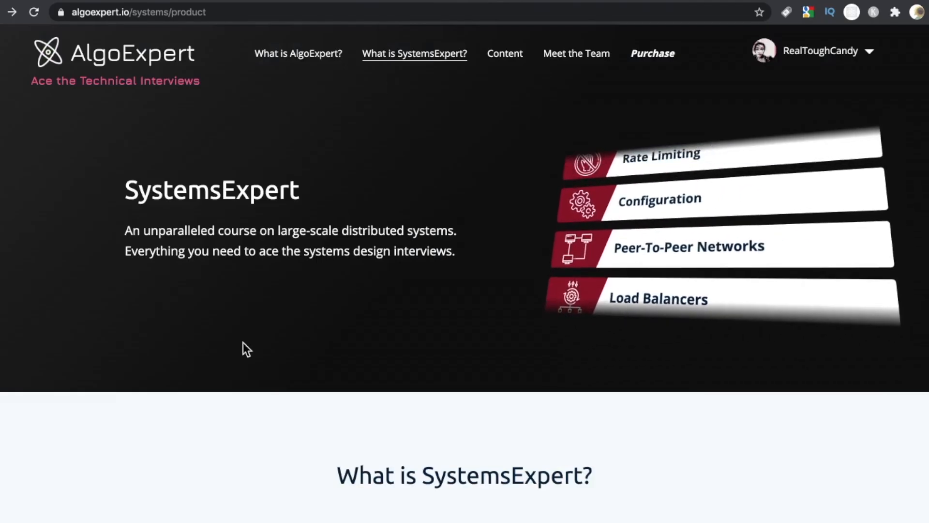
# View the purchase page's three plans: AlgoExpert $99, SystemsExpert $60 and the $129 bundle
pyautogui.scroll(-3)
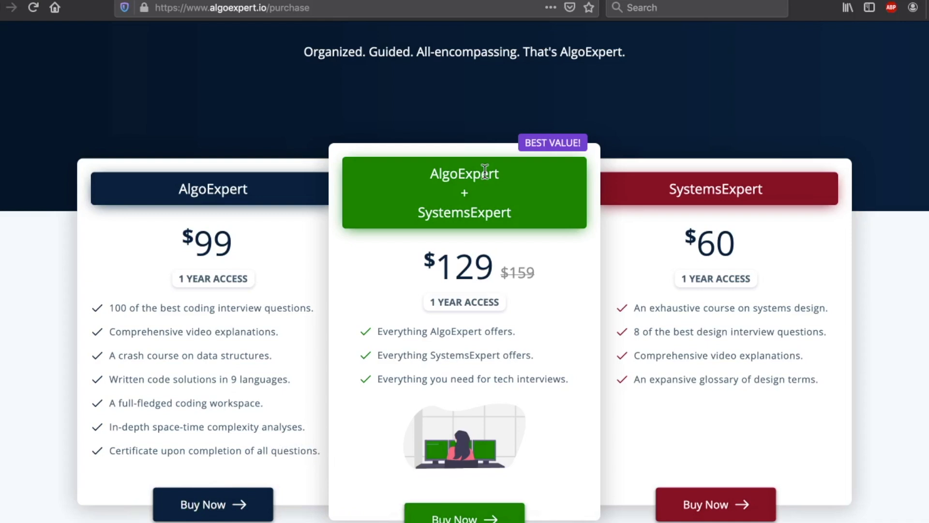
# Scroll to show all three plan cards in full with the $129 bundle marked best value
pyautogui.scroll(-3)
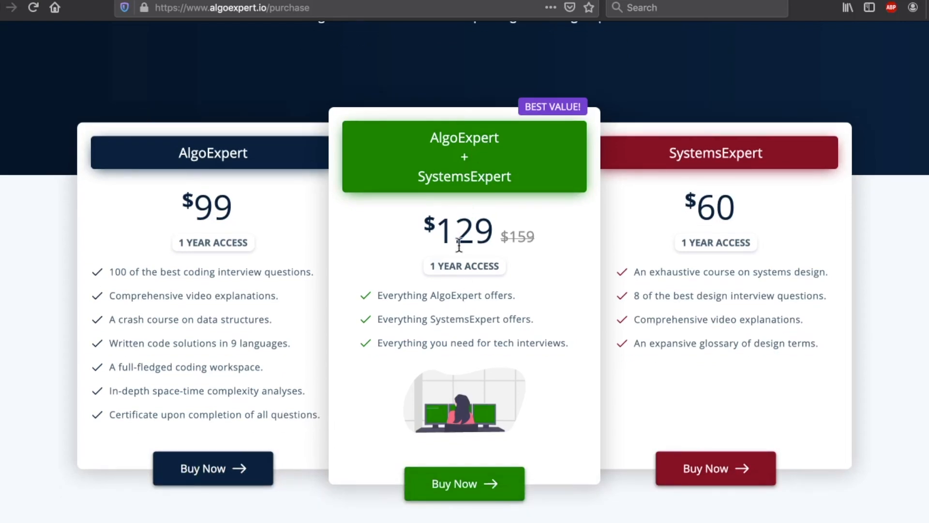
pyautogui.moveTo(190, 188)
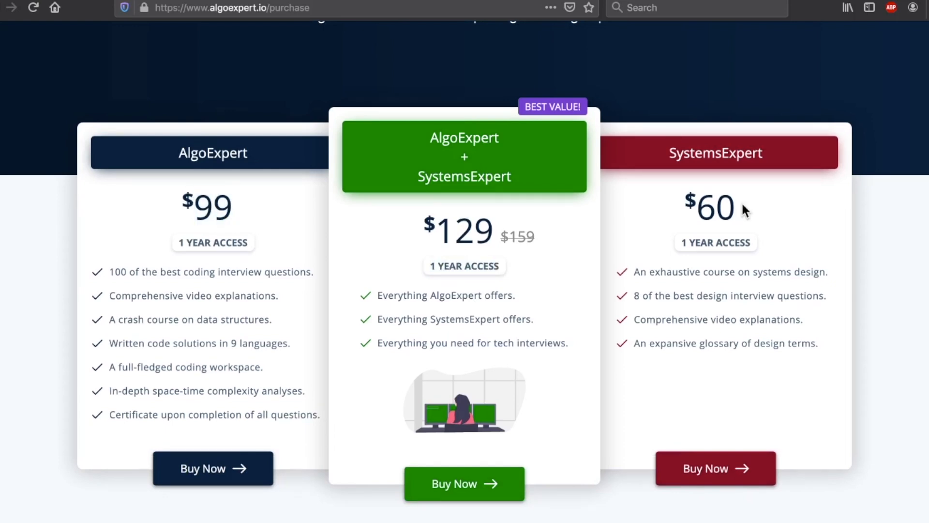
pyautogui.moveTo(704, 246)
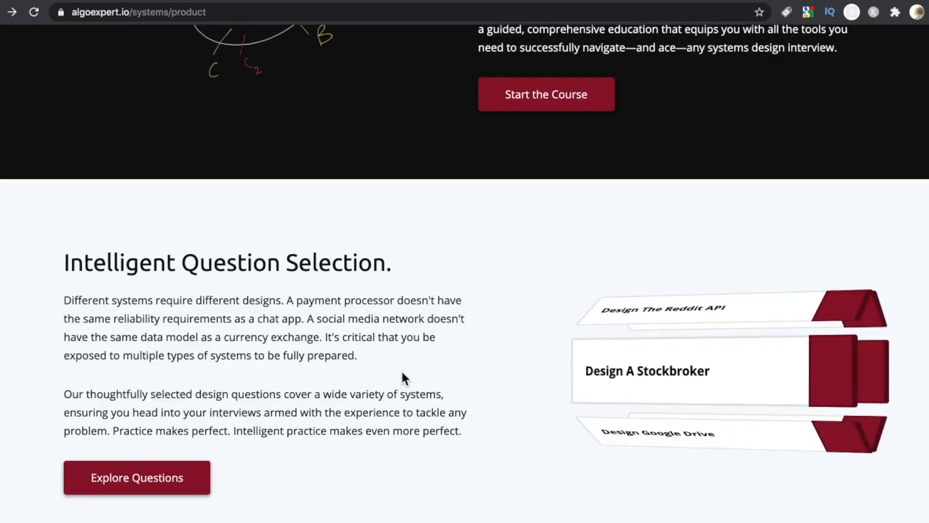
# Go to the list of the eight SystemsExpert design questions
pyautogui.scroll(-3)
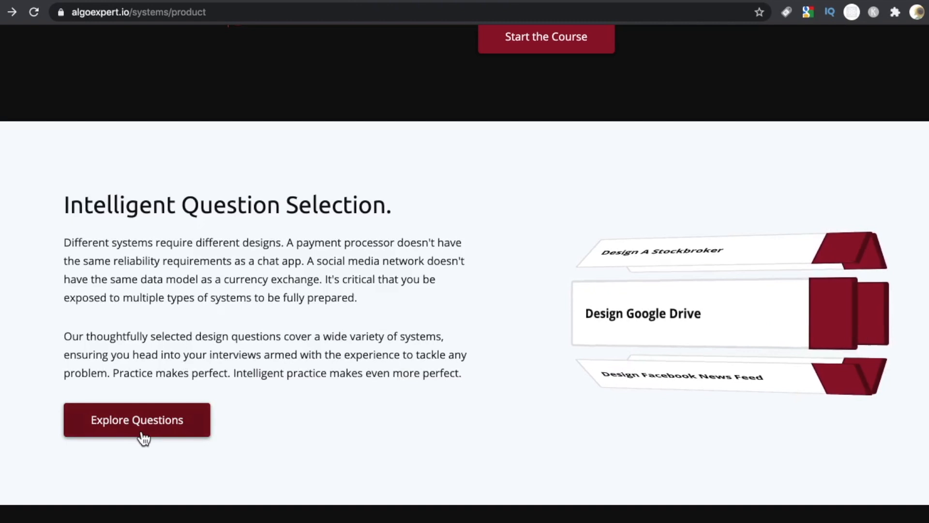
pyautogui.click(137, 419)
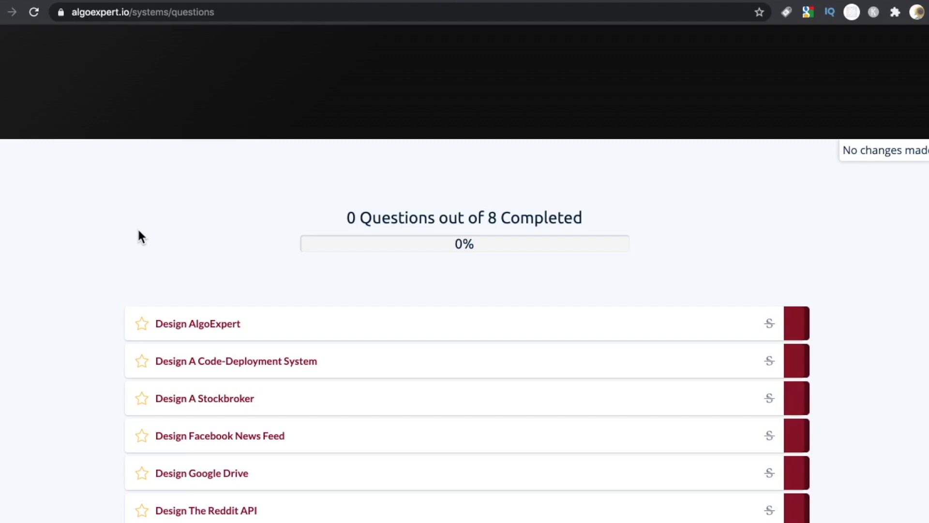
# View Design A Stockbroker with its video solution, then go to the AlgoExpert product page
pyautogui.click(204, 399)
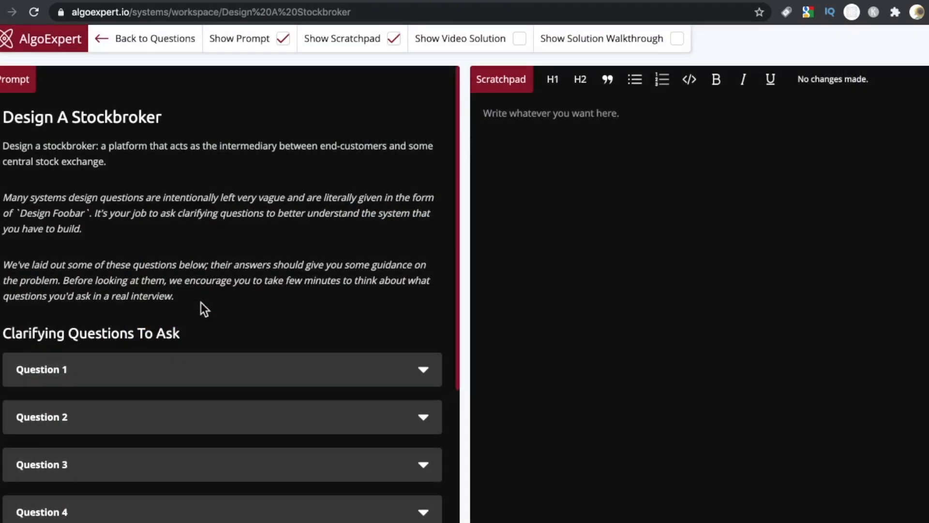
pyautogui.click(518, 39)
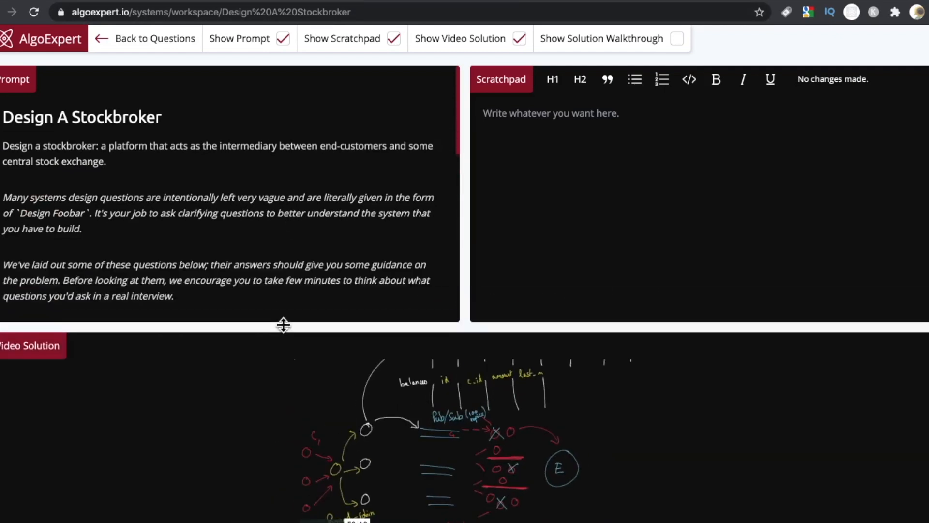
pyautogui.click(154, 39)
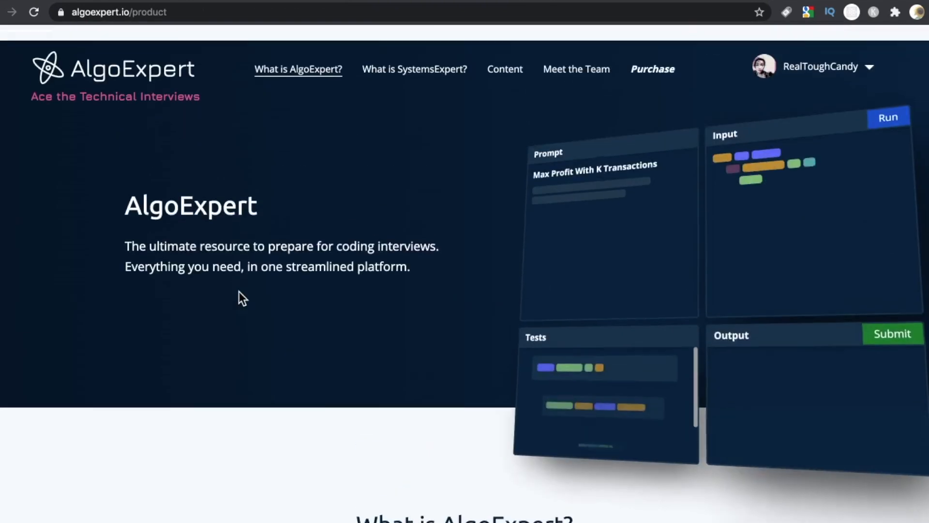
# Switch to the SystemsExpert product page, briefly flipping back to AlgoExpert and returning
pyautogui.scroll(-3)
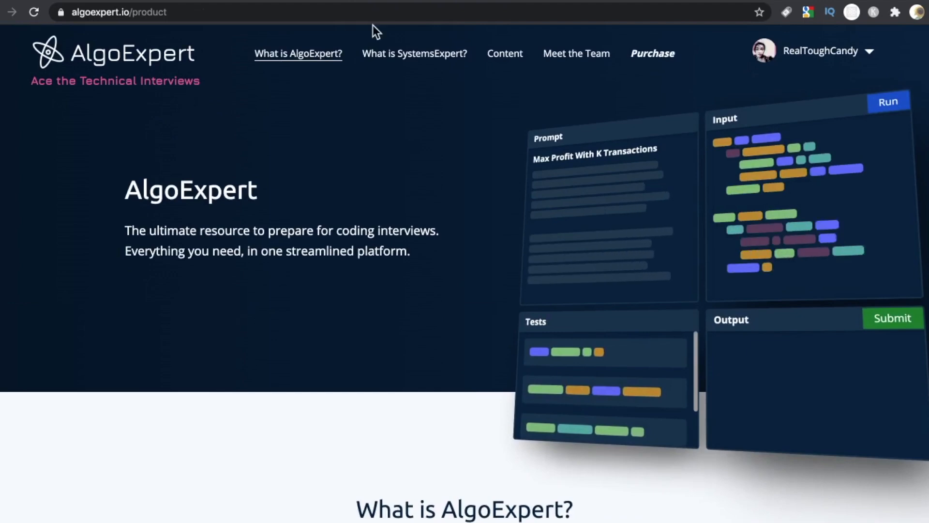
pyautogui.click(415, 53)
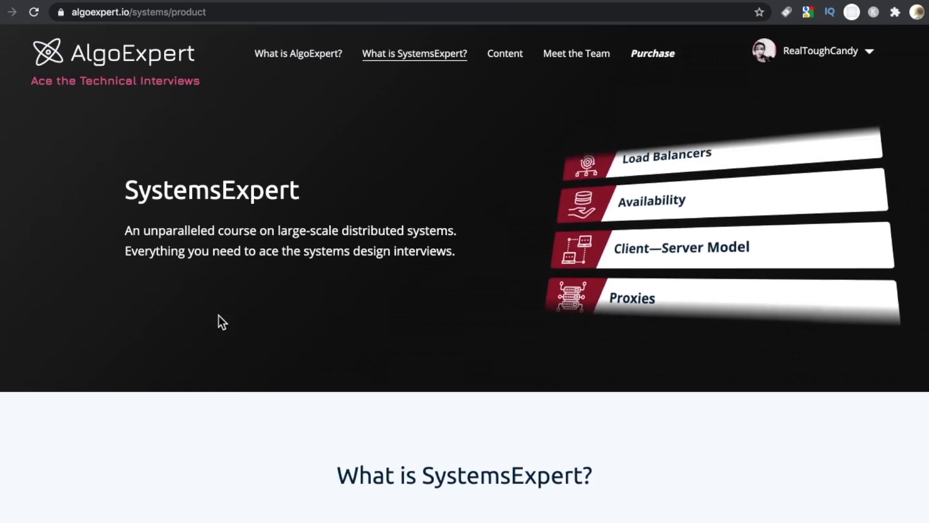
pyautogui.click(299, 53)
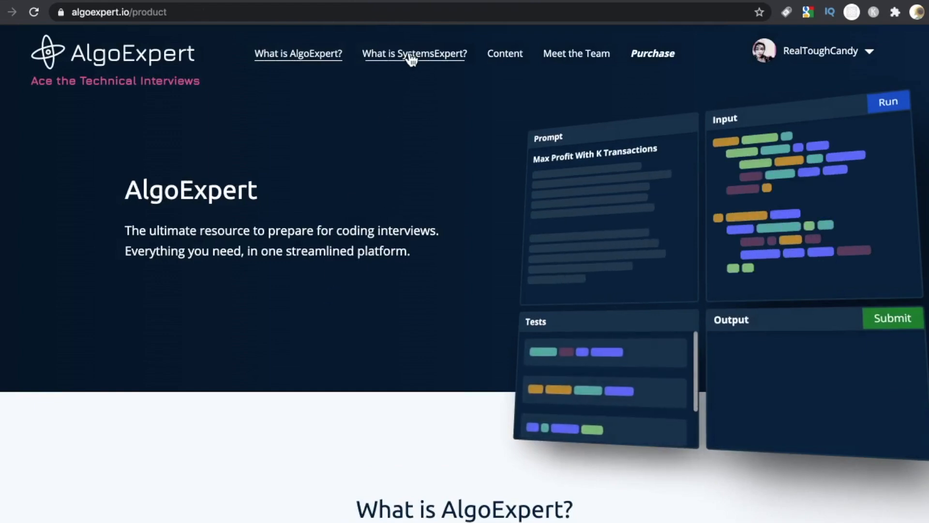
pyautogui.click(415, 53)
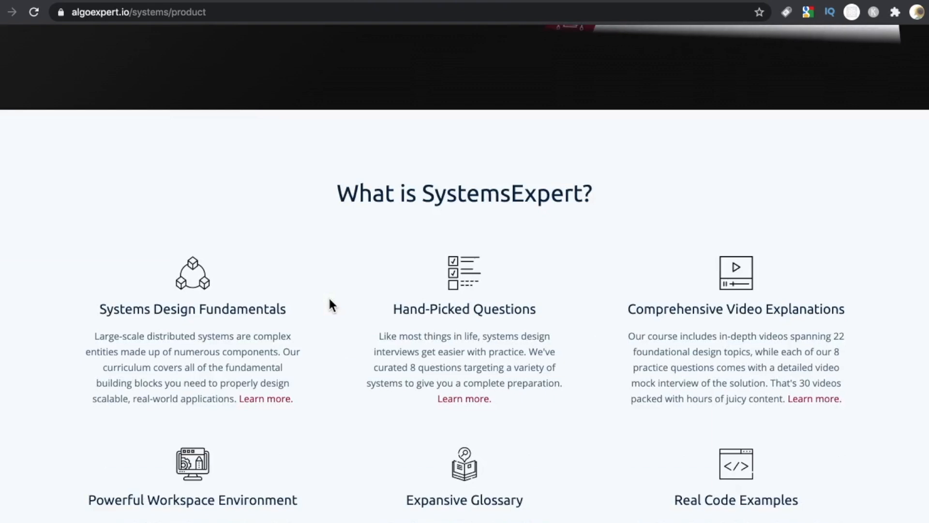
# Look through the What is SystemsExpert? feature overview and return to the hero banner
pyautogui.scroll(-3)
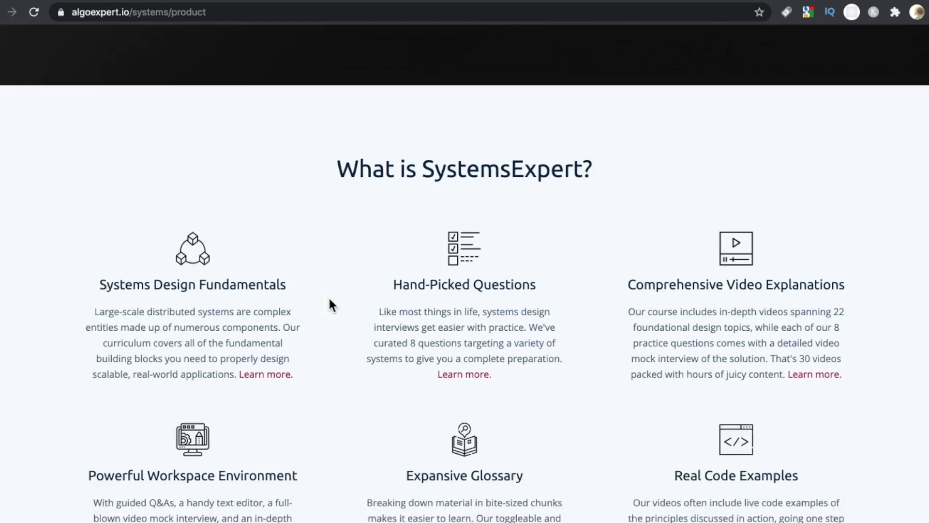
pyautogui.scroll(-3)
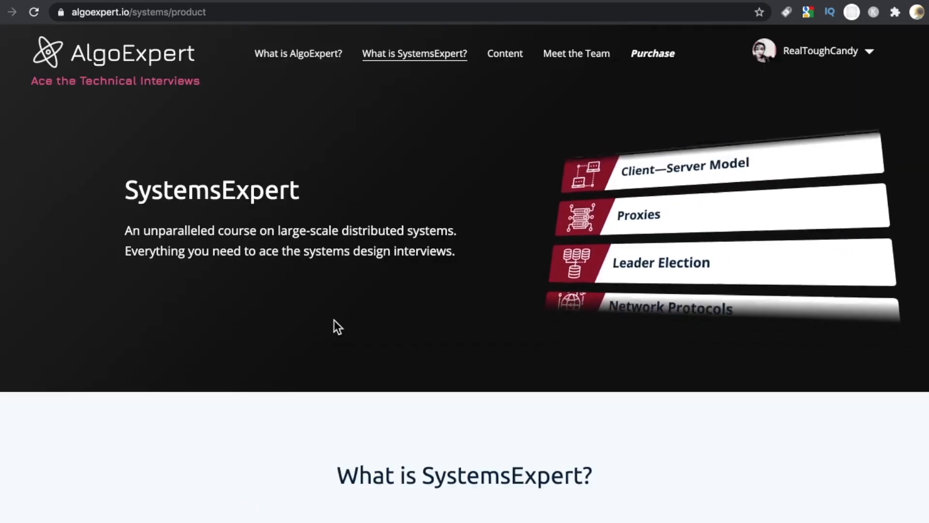
pyautogui.scroll(-3)
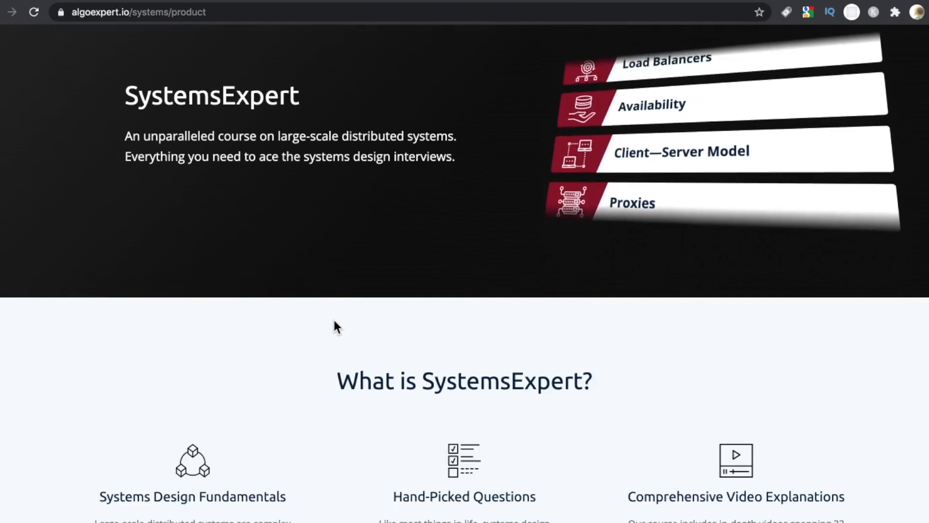
pyautogui.scroll(3)
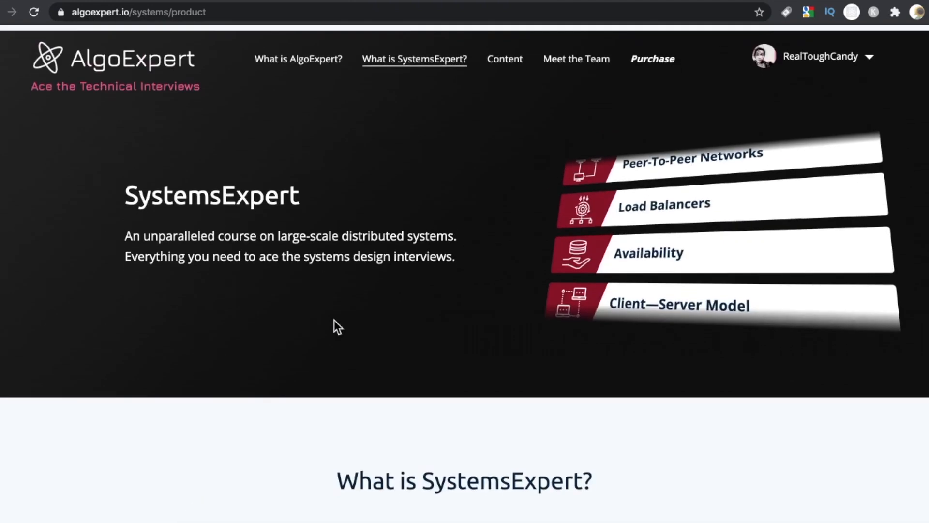